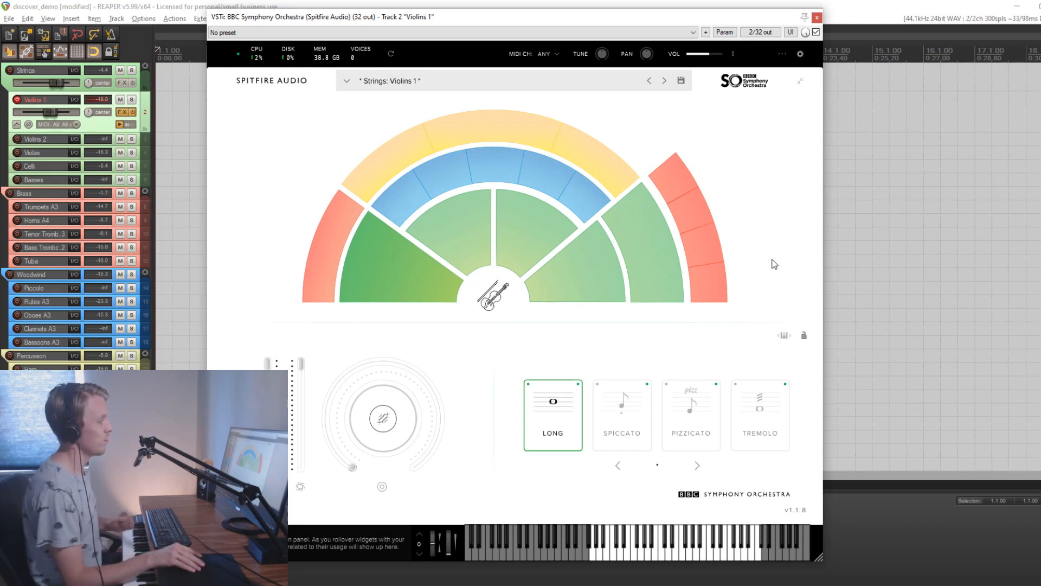
mouse_move(772, 285)
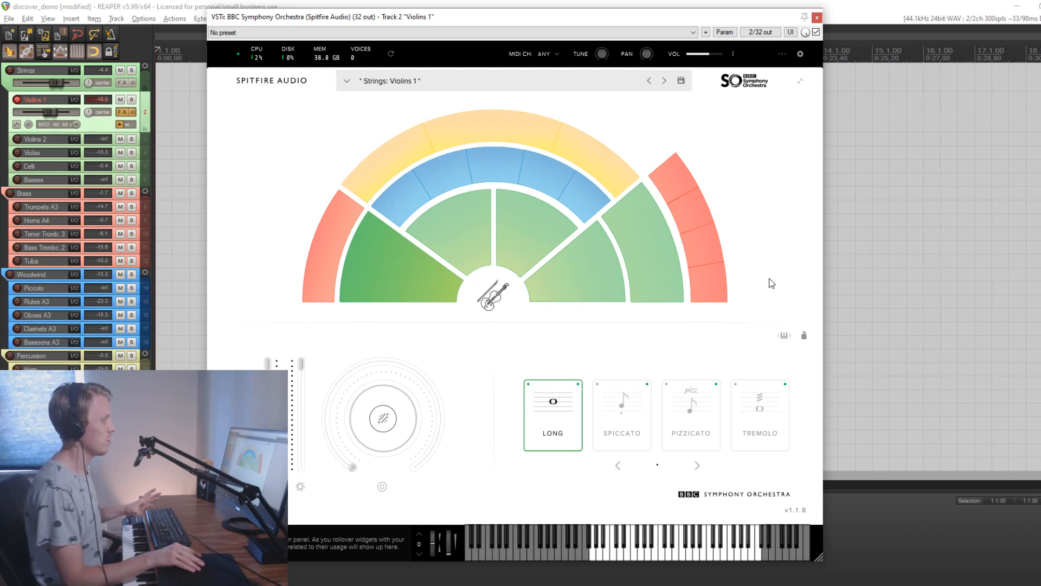
mouse_move(770, 268)
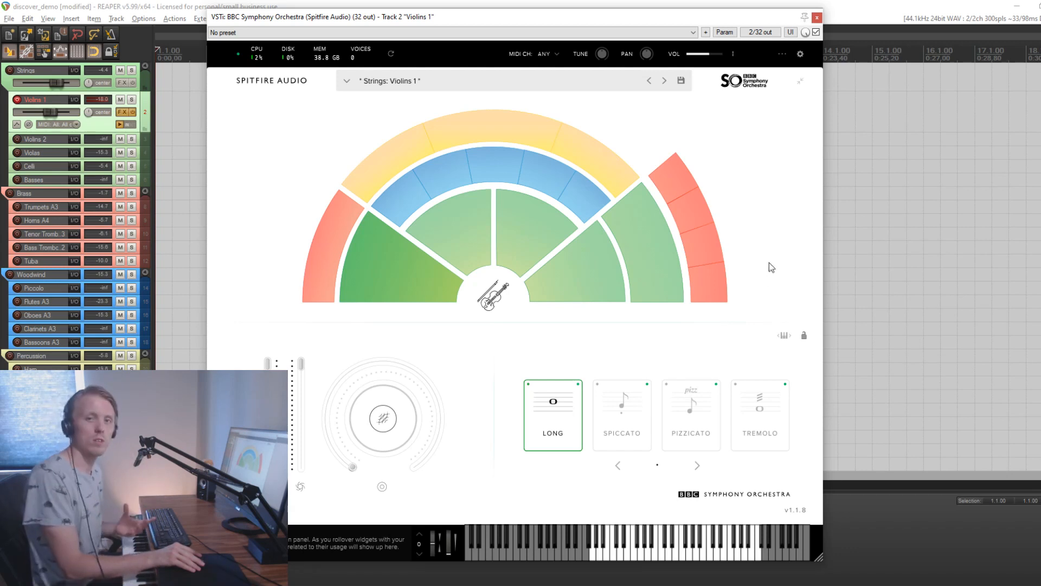
mouse_move(768, 258)
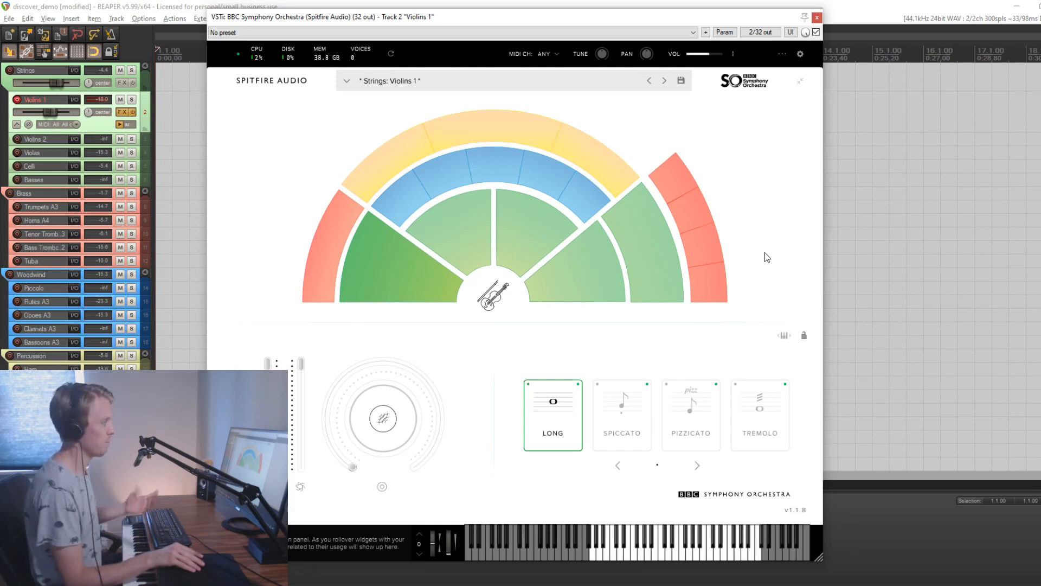
mouse_move(766, 259)
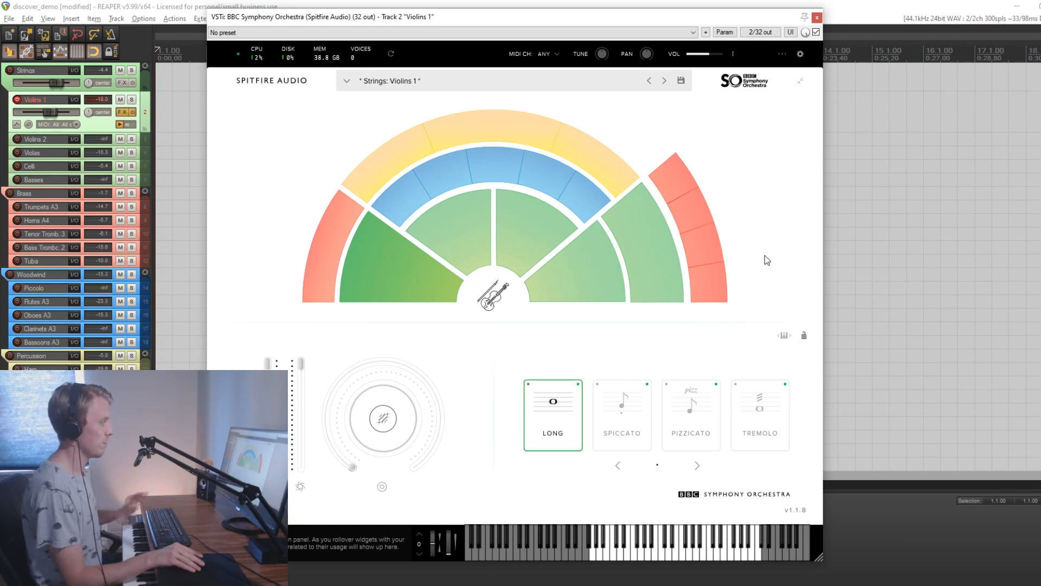
mouse_move(872, 265)
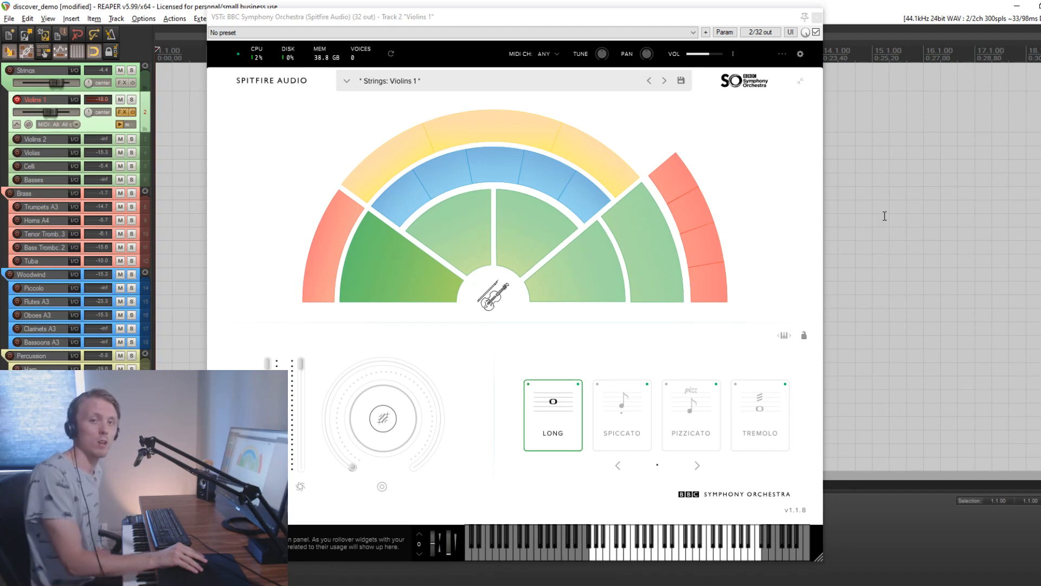
mouse_move(880, 236)
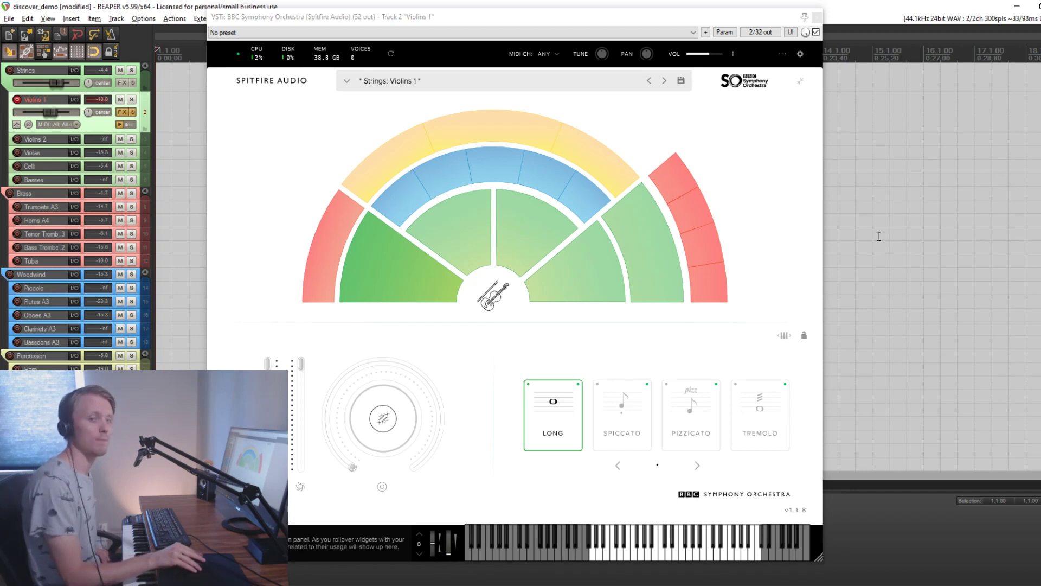
mouse_move(694, 209)
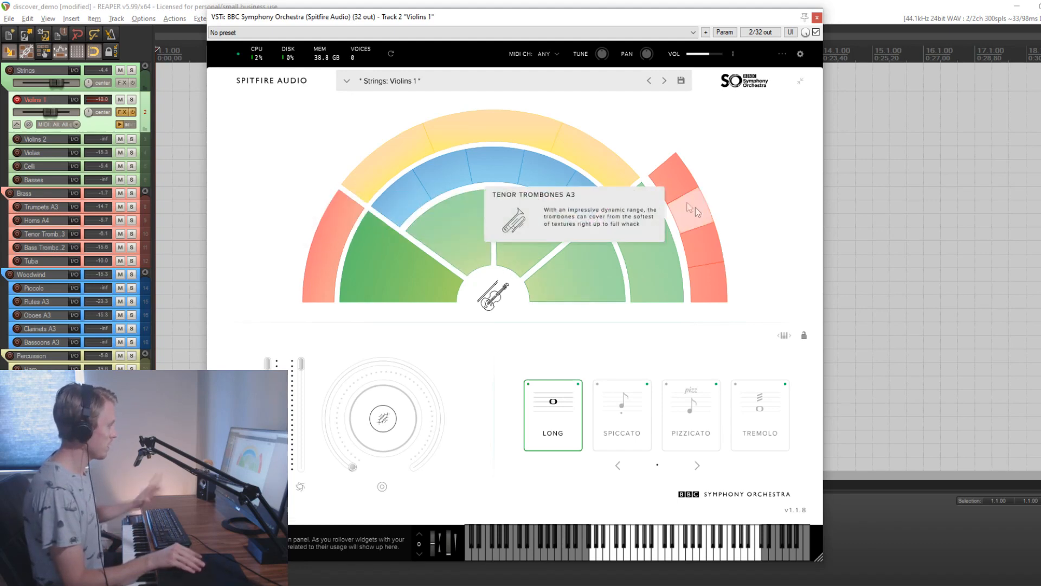
mouse_move(657, 299)
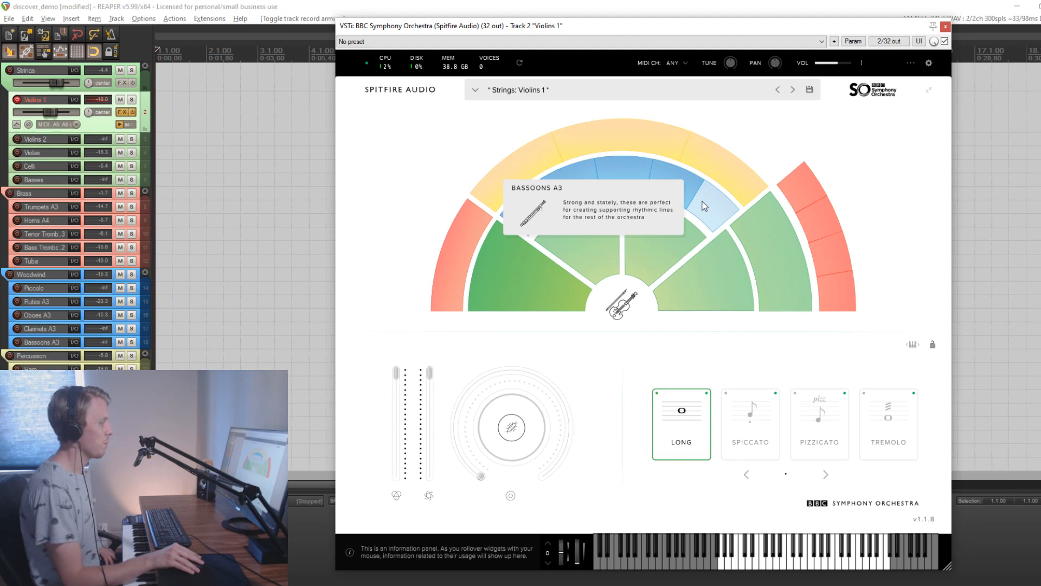
mouse_move(704, 188)
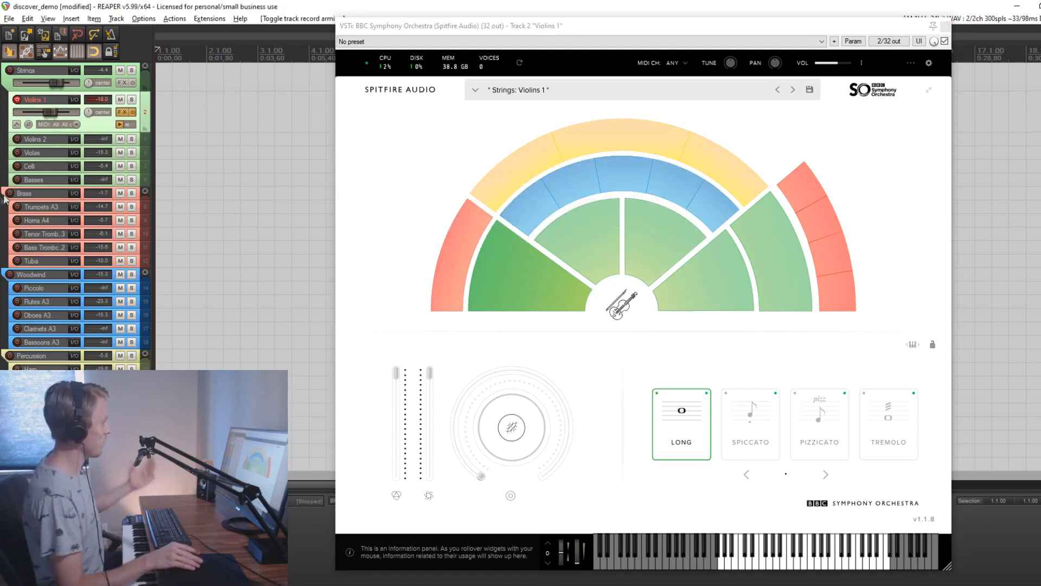
mouse_move(85, 182)
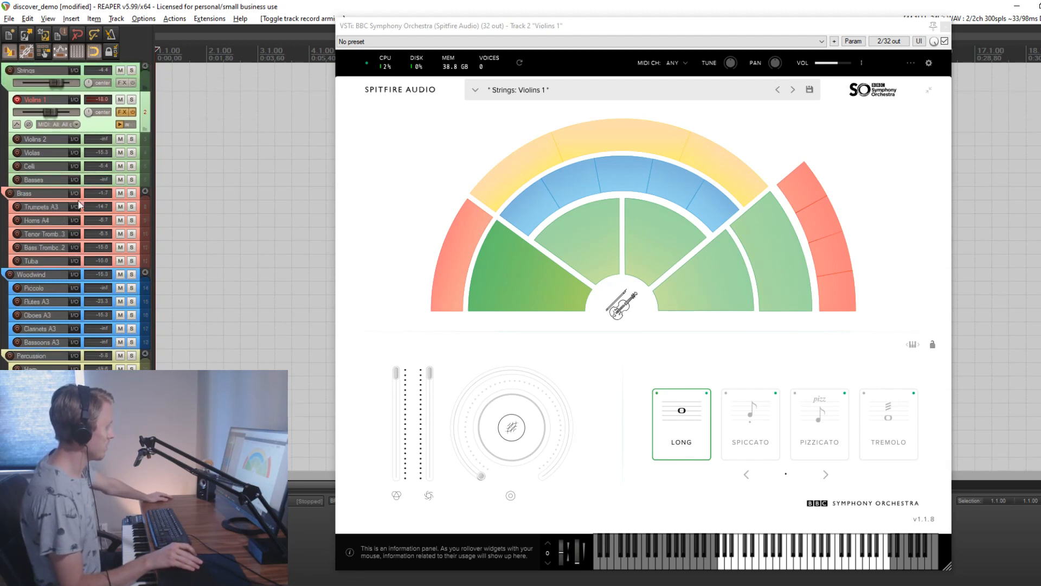
mouse_move(537, 225)
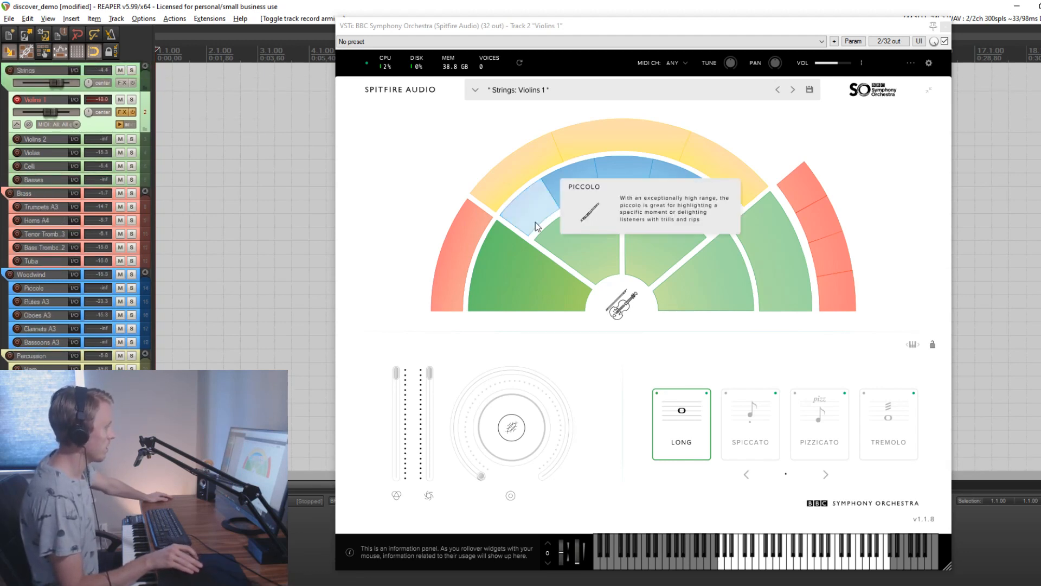
mouse_move(506, 267)
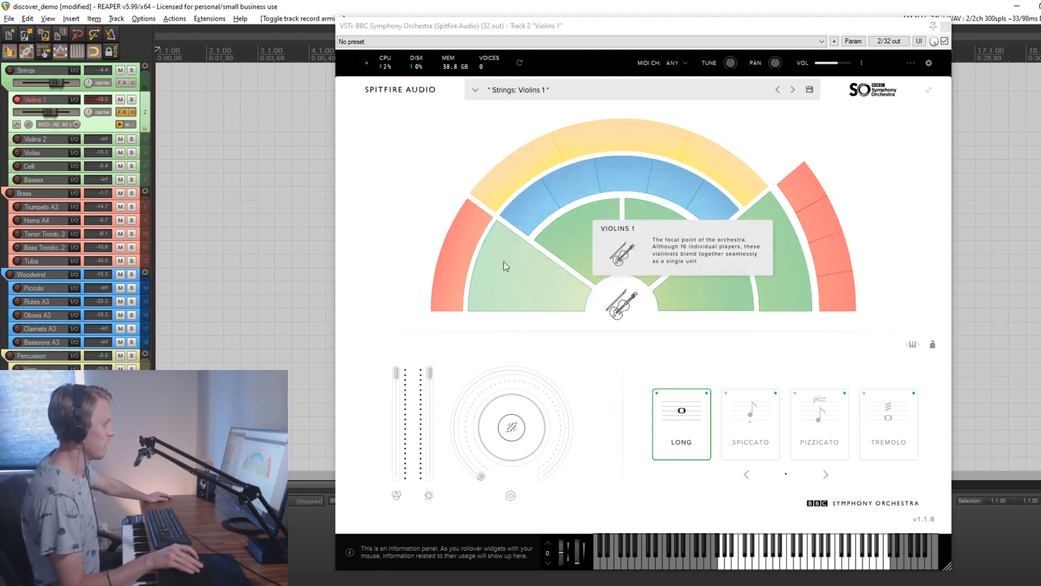
mouse_move(760, 334)
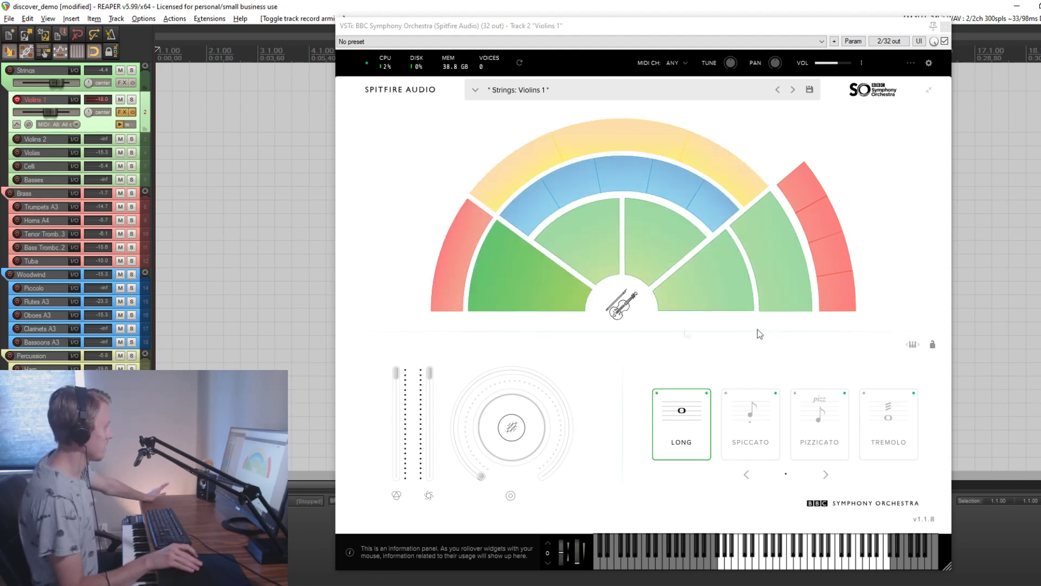
mouse_move(60, 144)
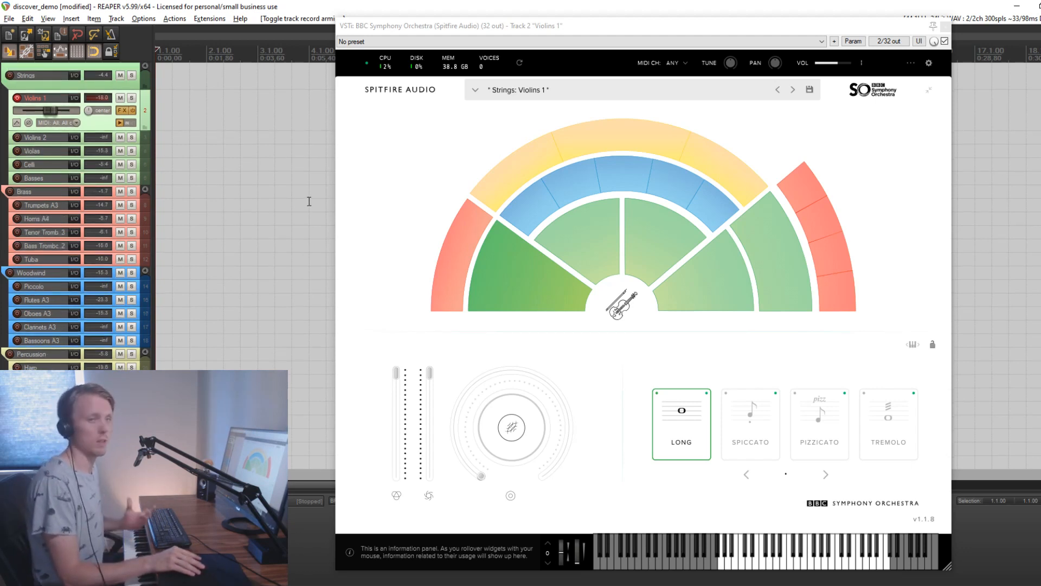
mouse_move(81, 123)
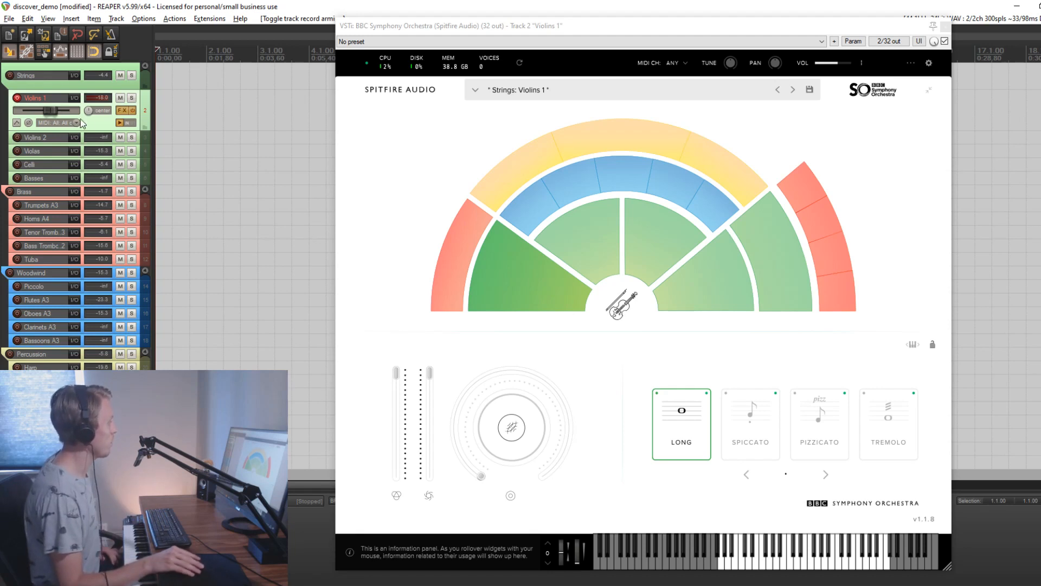
mouse_move(99, 127)
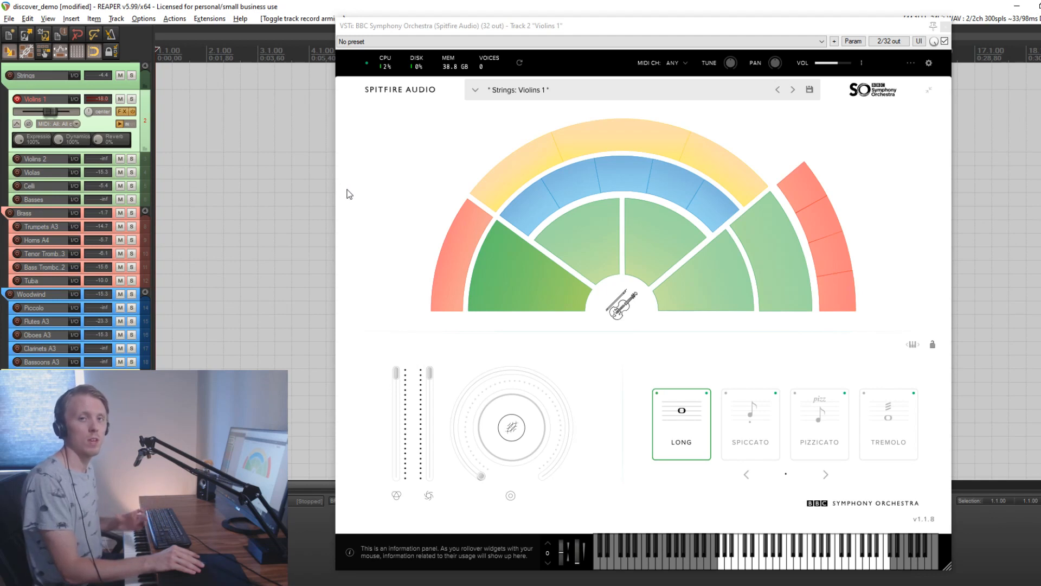
Raise the Violins 1 reverb knob to 35% and close the instrument window
scroll(down, 3)
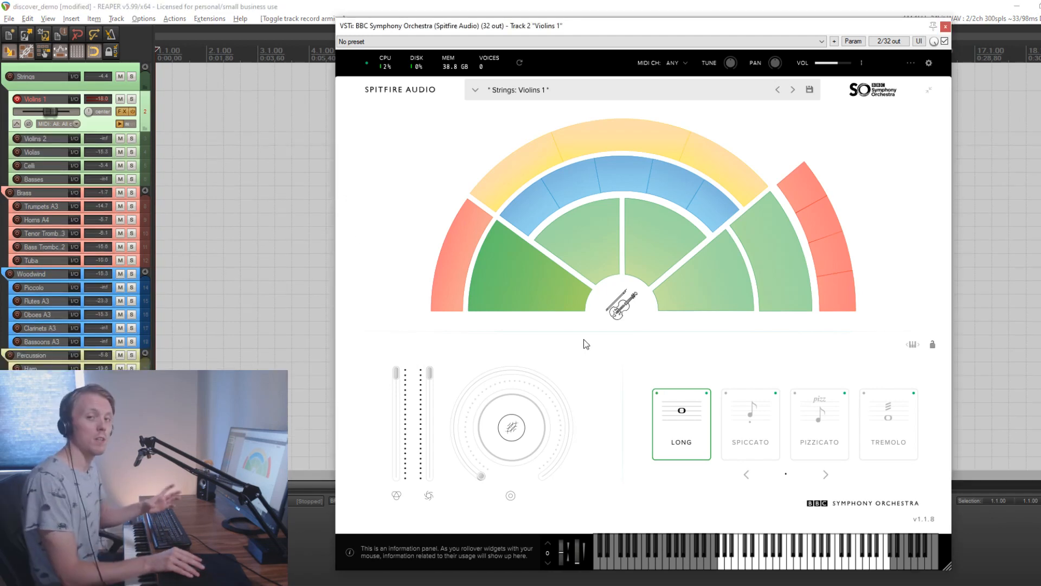
mouse_move(399, 376)
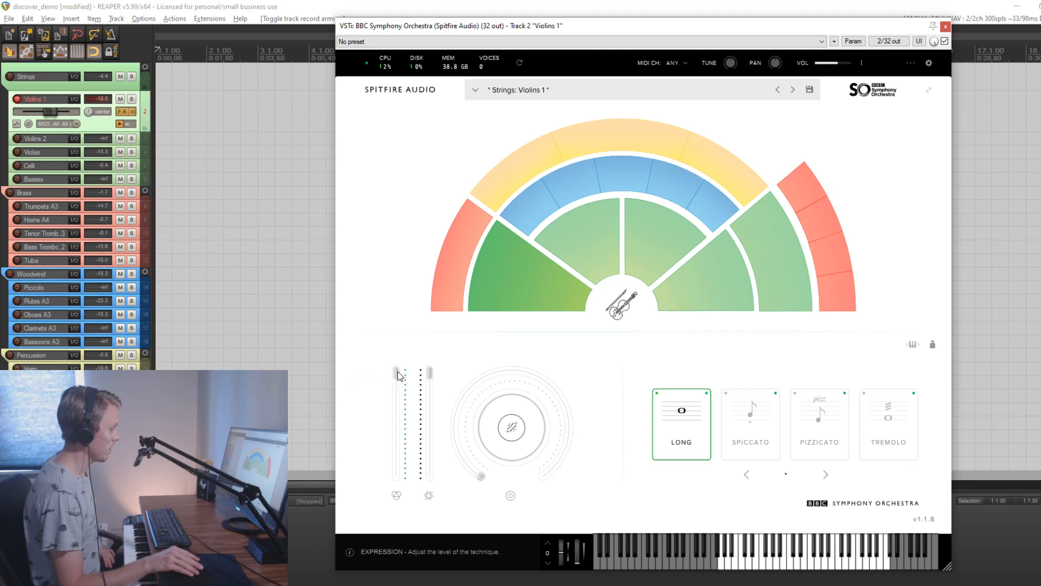
mouse_move(404, 492)
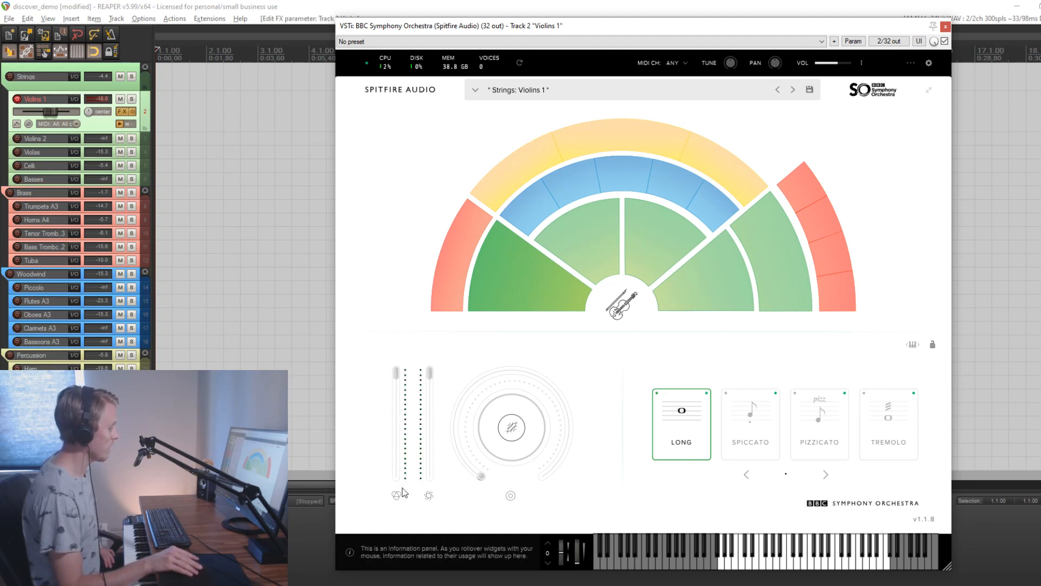
mouse_move(430, 380)
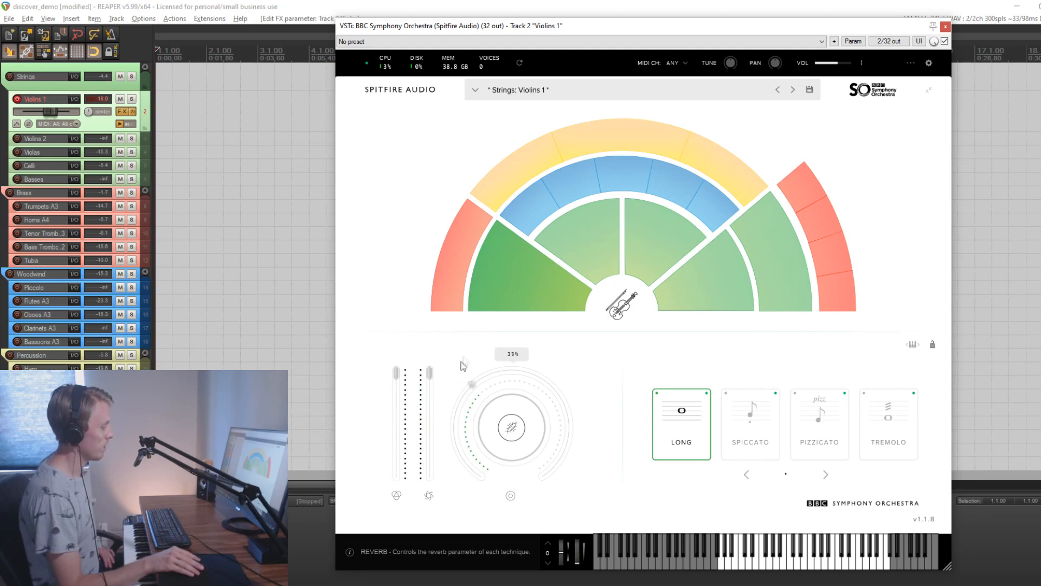
click(945, 26)
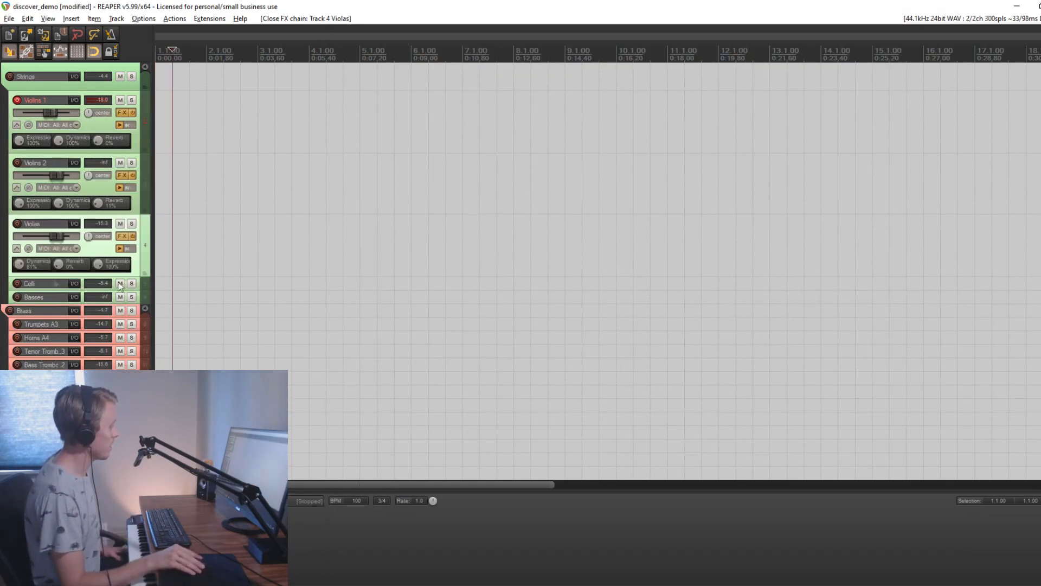
mouse_move(18, 264)
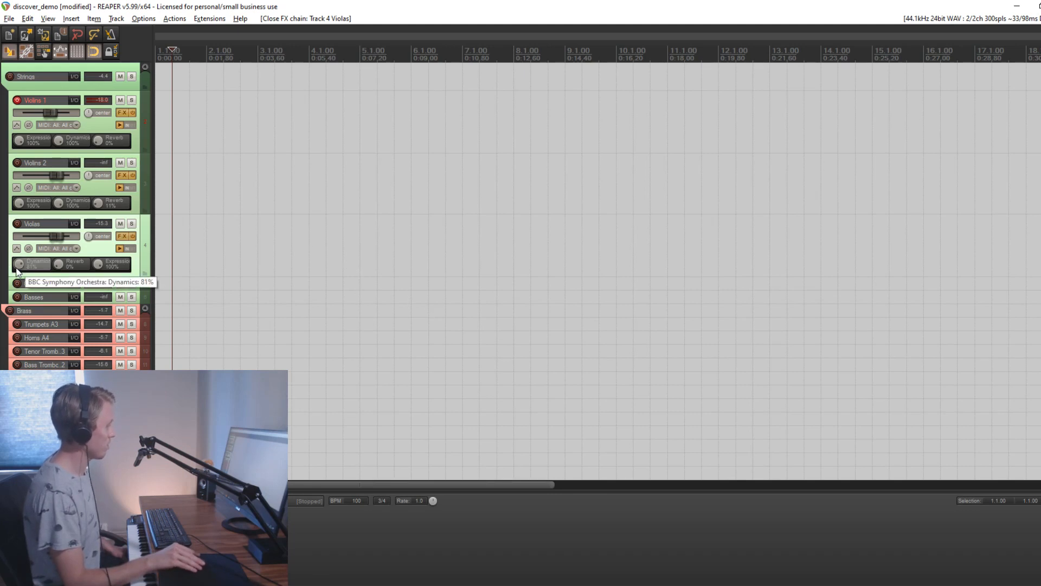
mouse_move(104, 263)
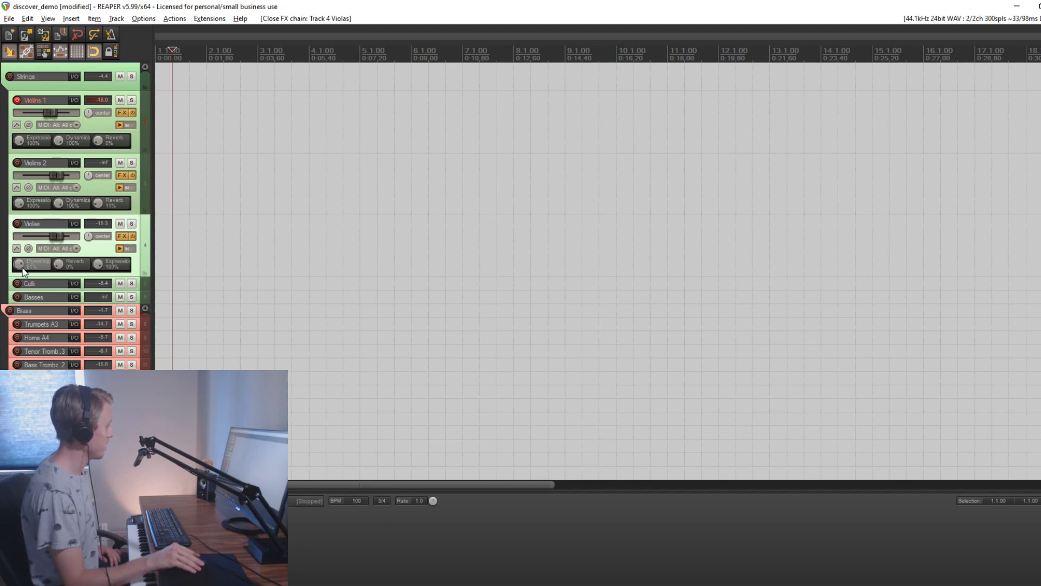
mouse_move(32, 266)
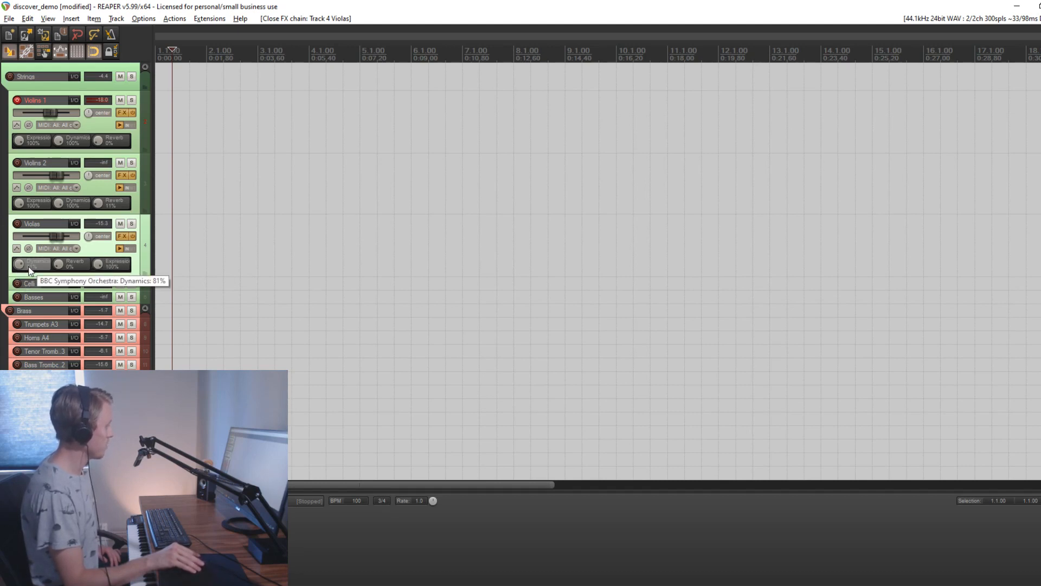
mouse_move(111, 262)
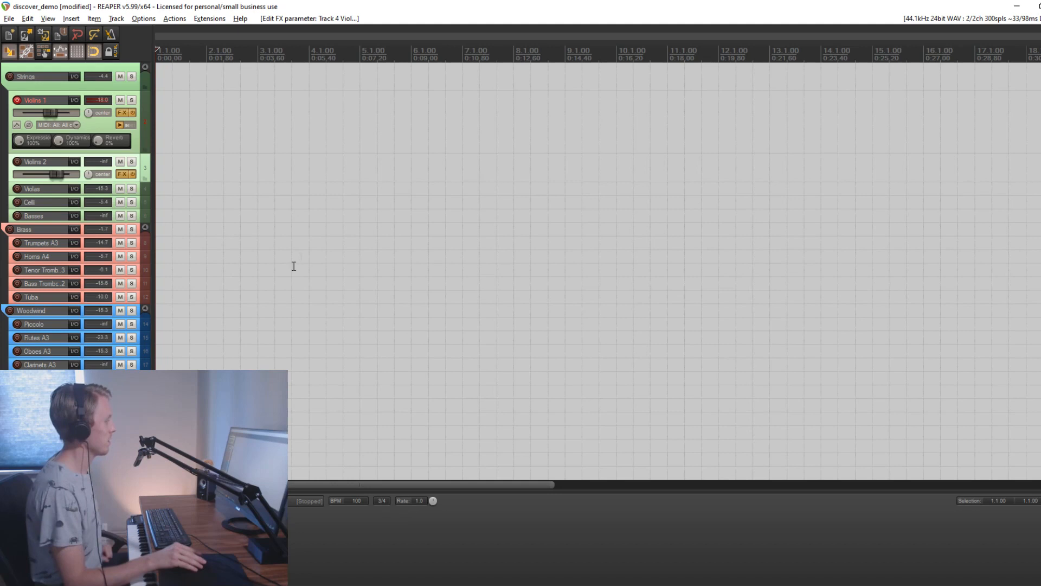
Review the Violas Dynamics knob and collapse Violas and Violins 2 to compact height
scroll(down, 3)
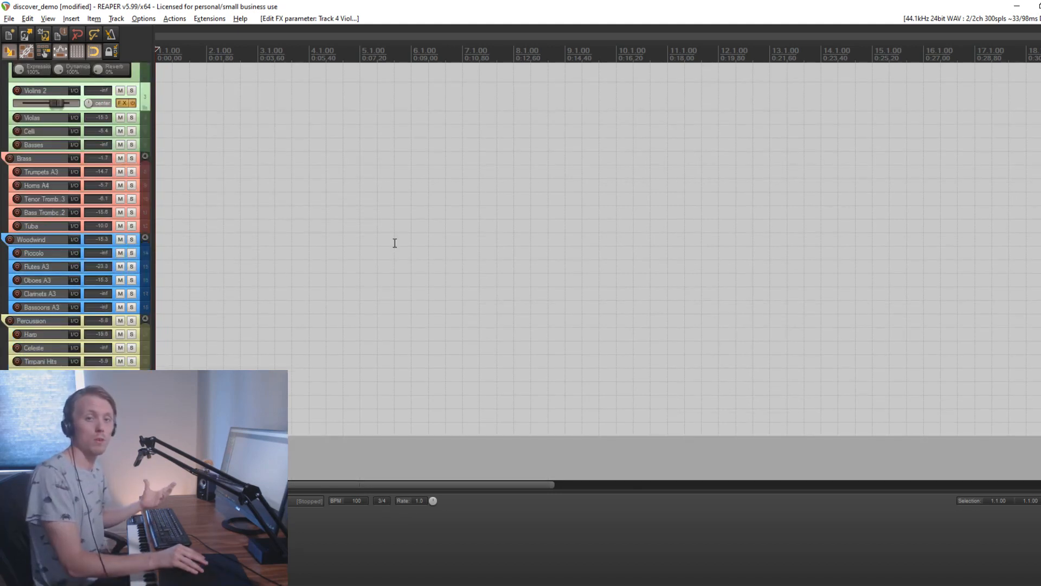
mouse_move(904, 203)
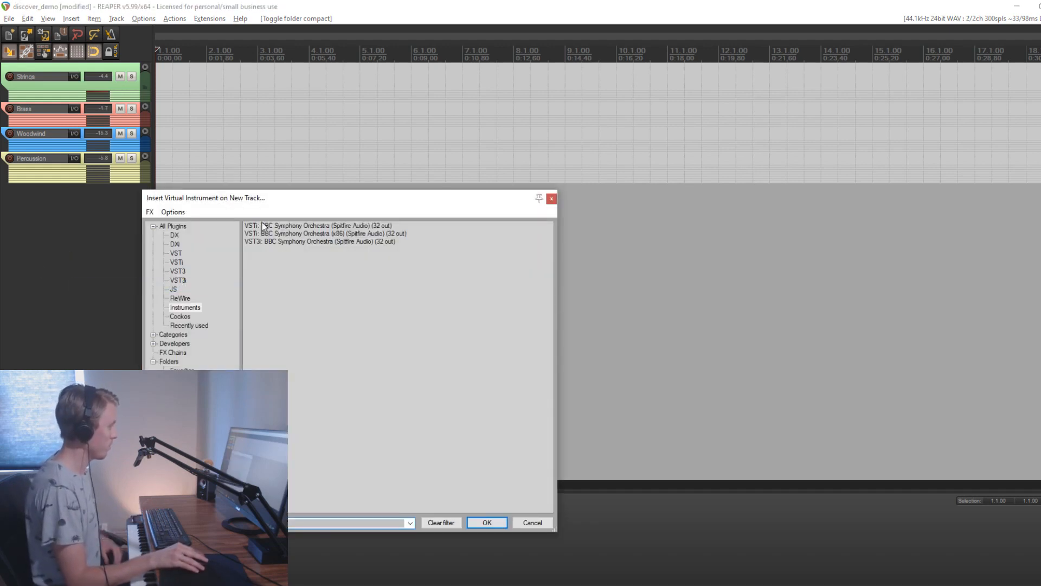
mouse_move(299, 233)
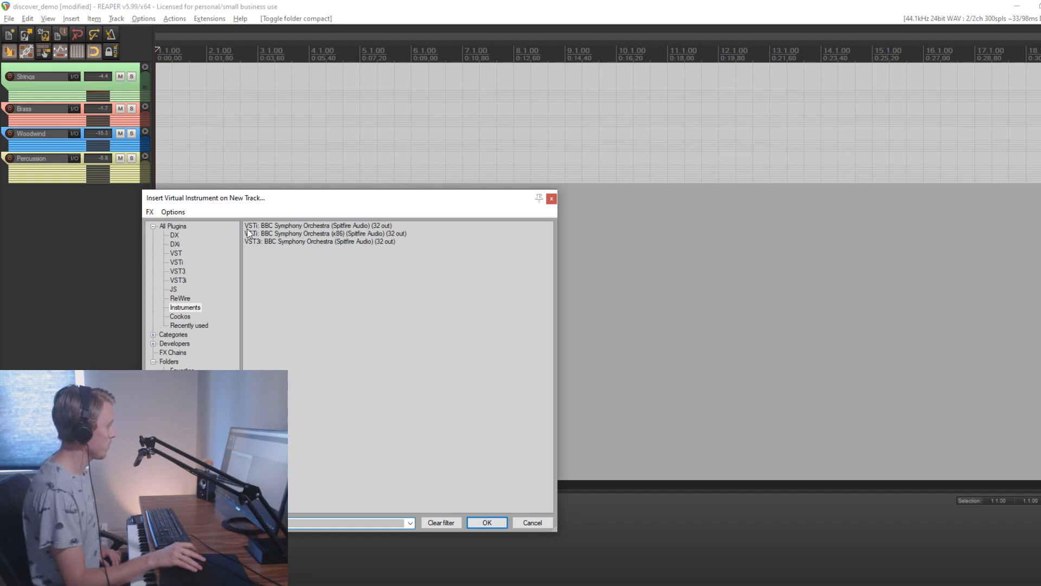
mouse_move(306, 232)
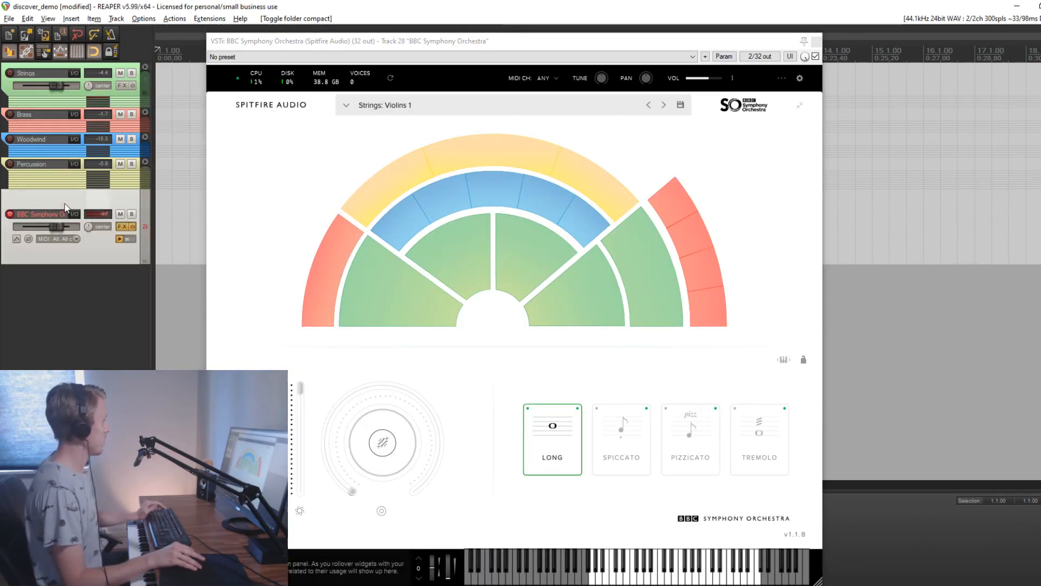
mouse_move(818, 41)
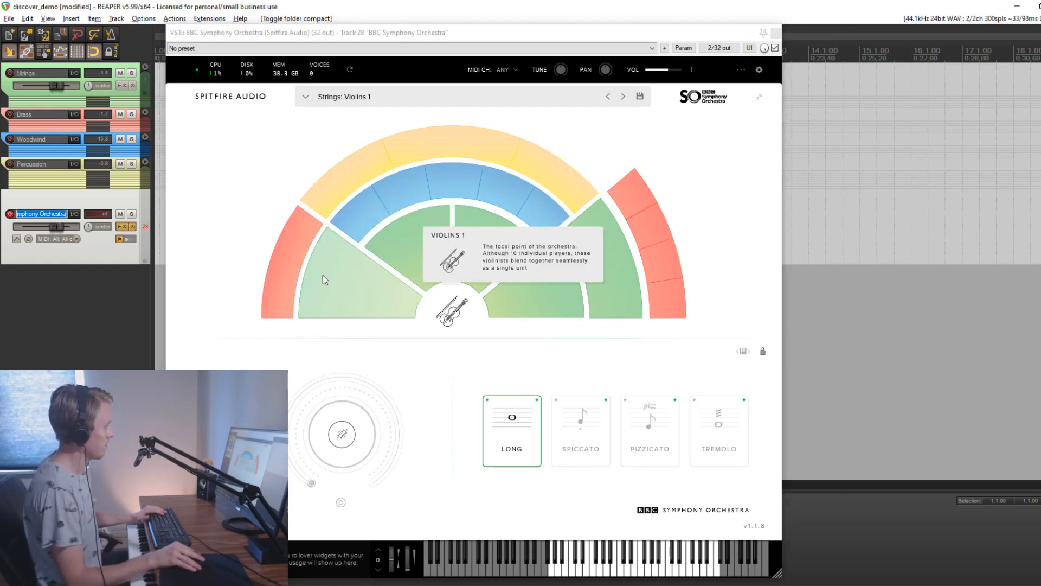
mouse_move(415, 312)
text(violins 1)
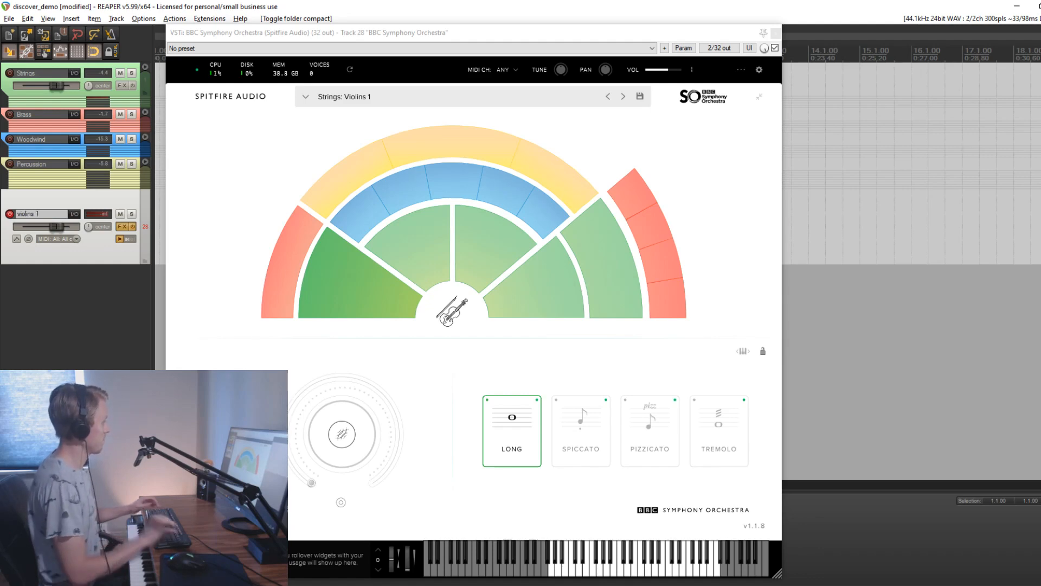
Duplicate the violins 1 BBC SO track and load Piccolo in the copy
right_click(40, 213)
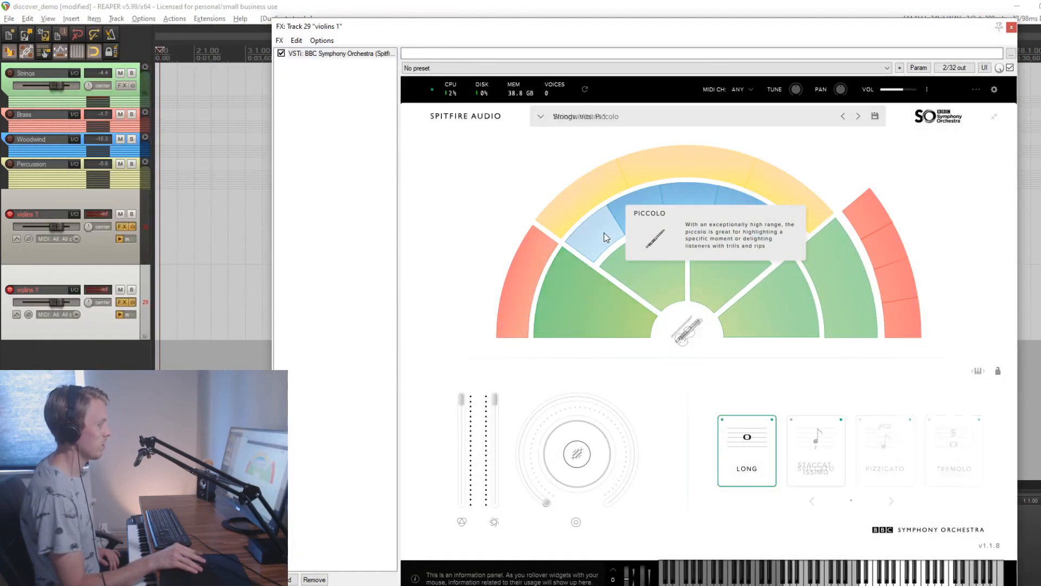
click(1012, 27)
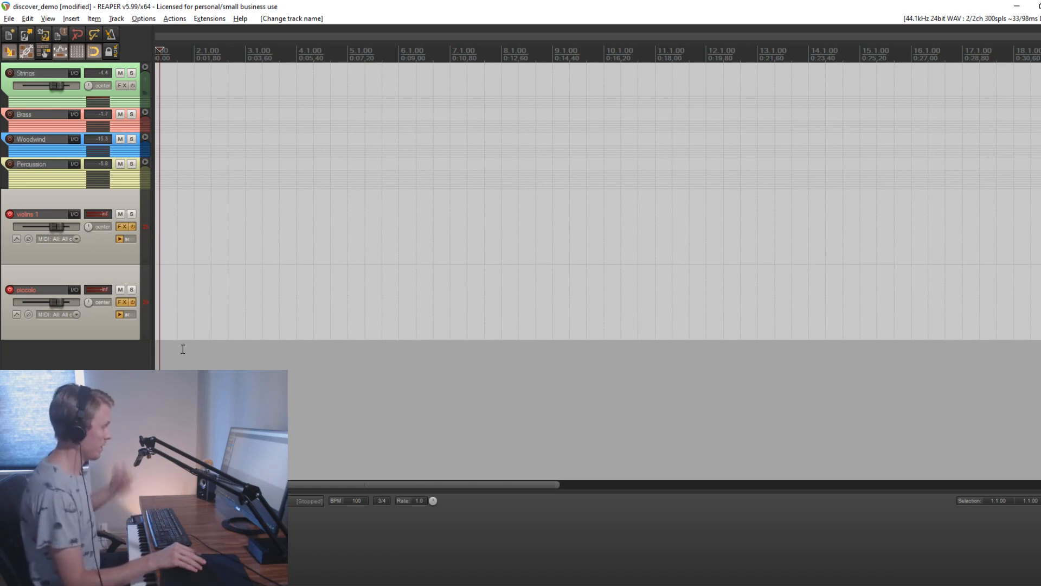
Give the violins 1 track a custom purple colour via Track color
right_click(100, 256)
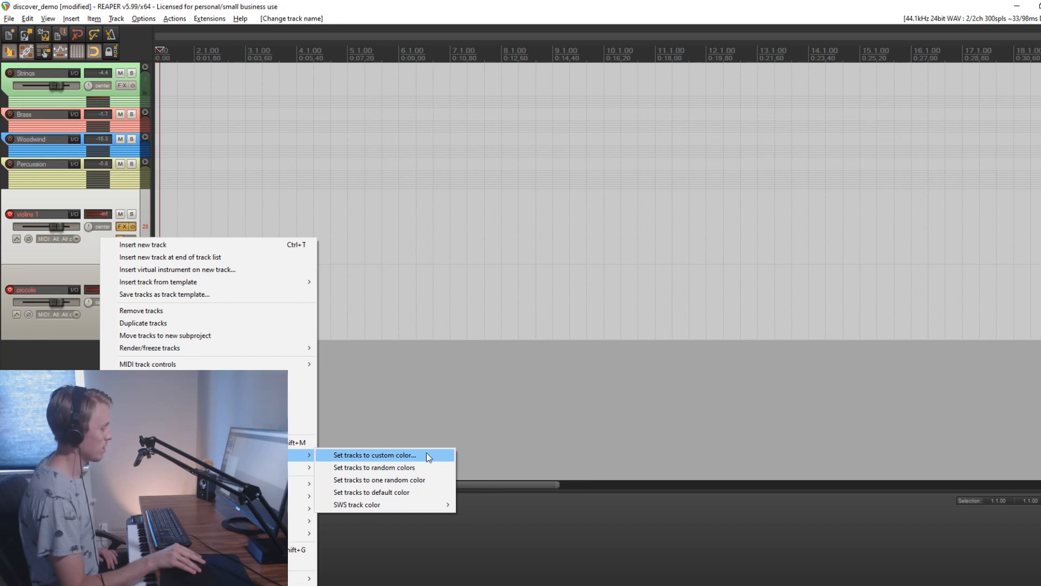
click(374, 455)
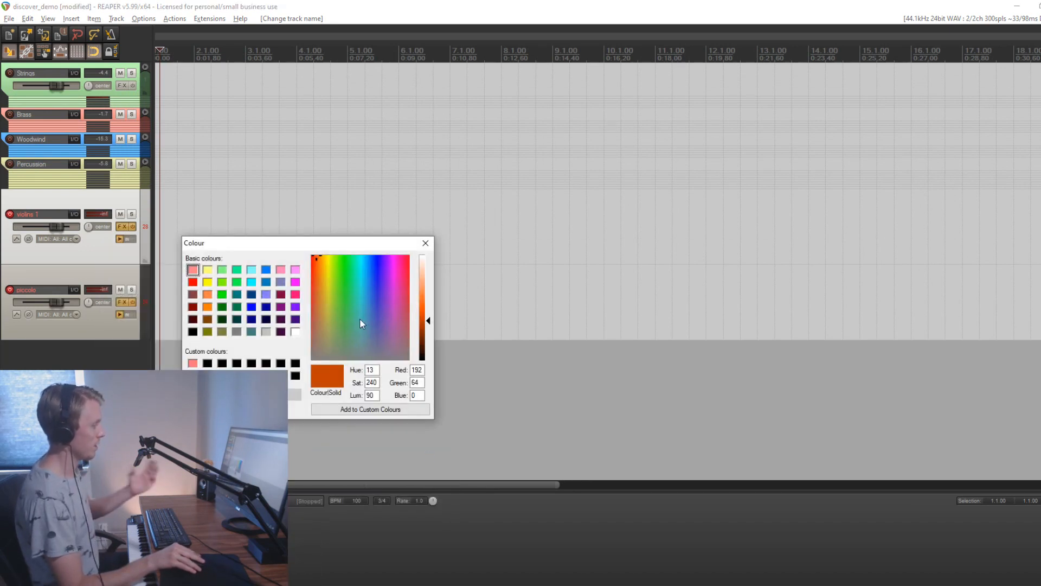
click(351, 259)
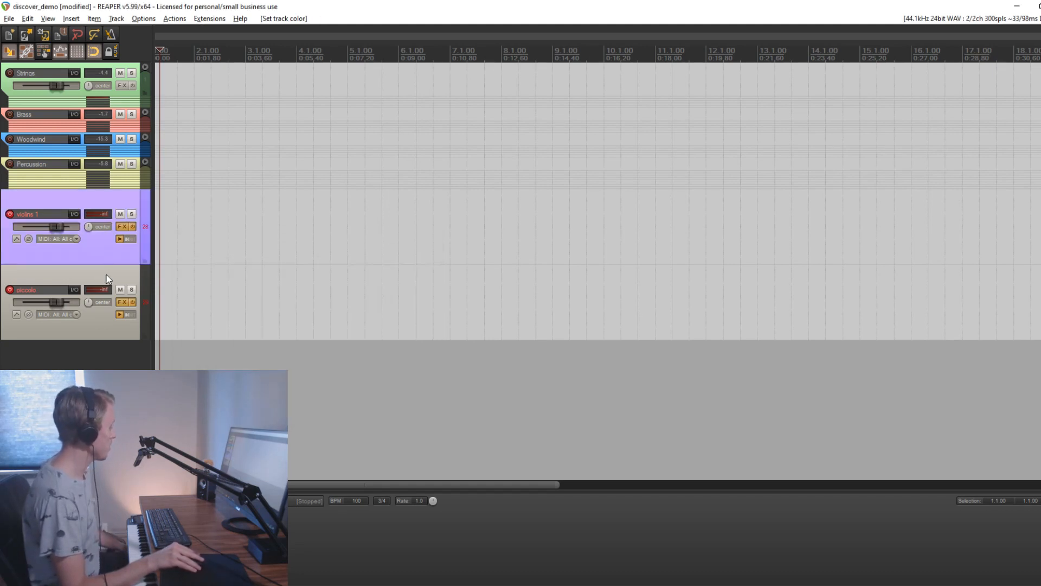
Show violins 1 automation envelopes filtered to the last touched Reverb parameter
click(122, 226)
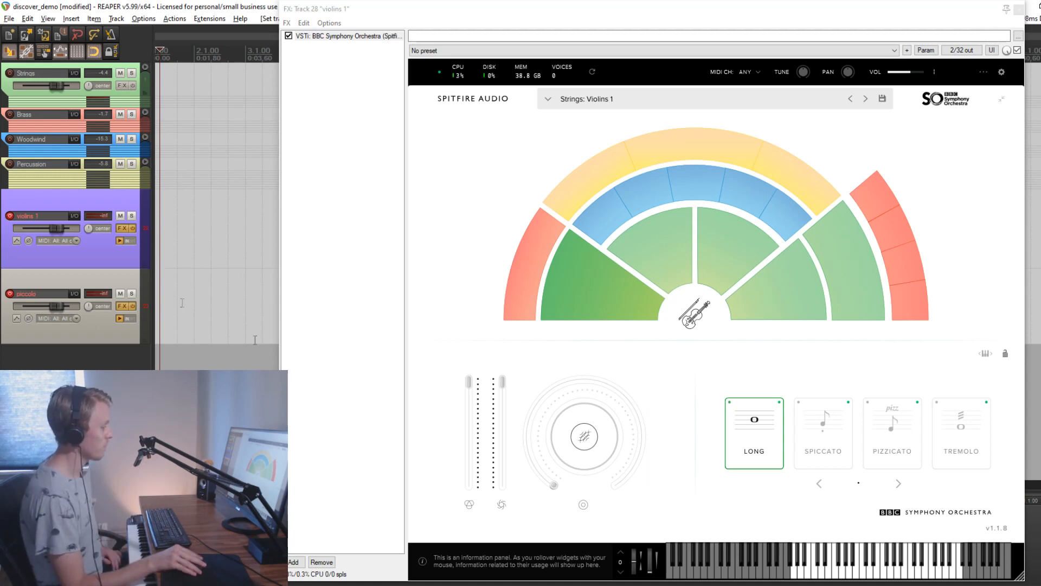
mouse_move(556, 488)
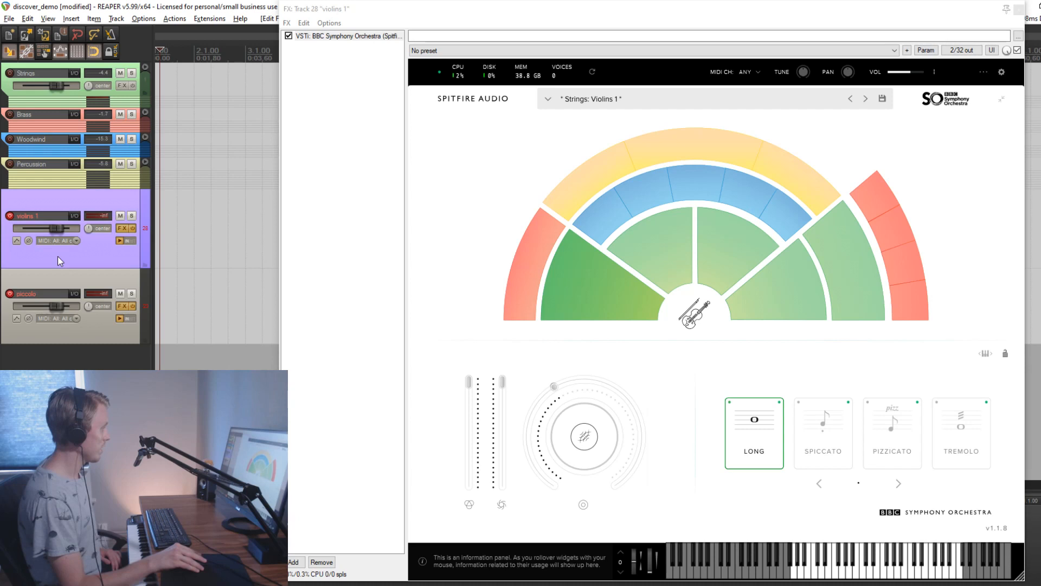
mouse_move(16, 241)
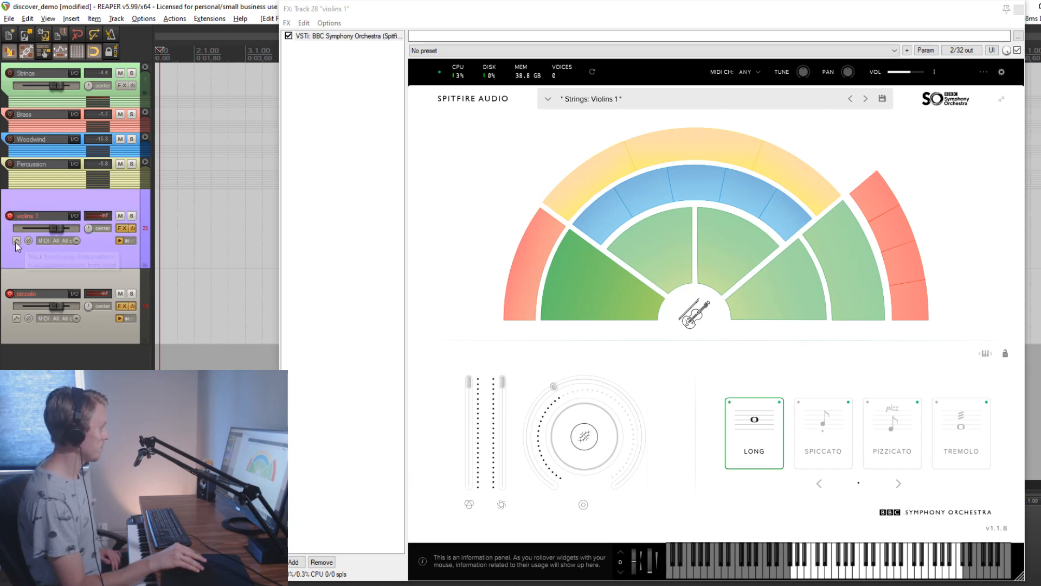
mouse_move(17, 244)
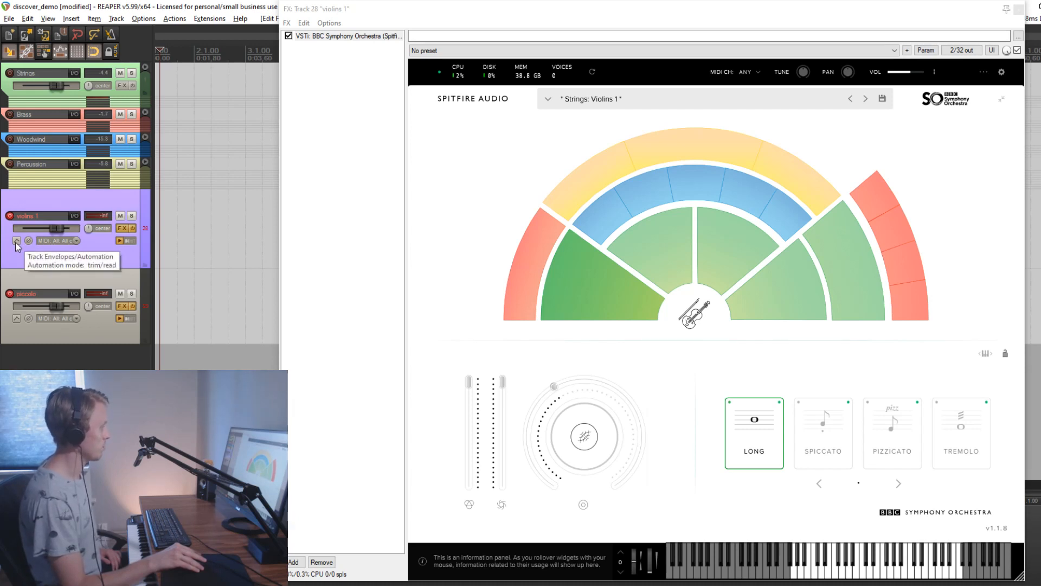
click(16, 241)
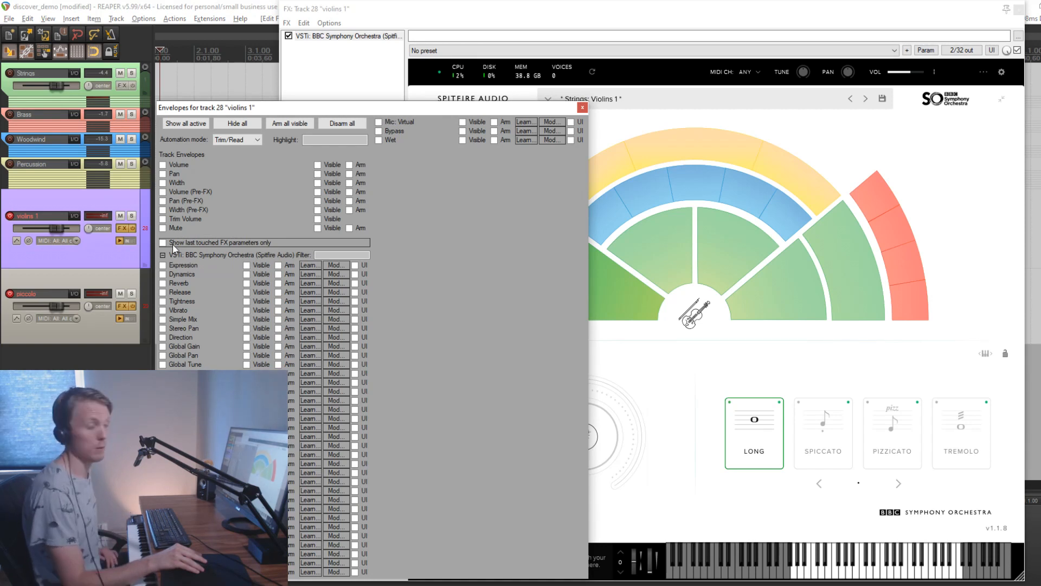
click(164, 242)
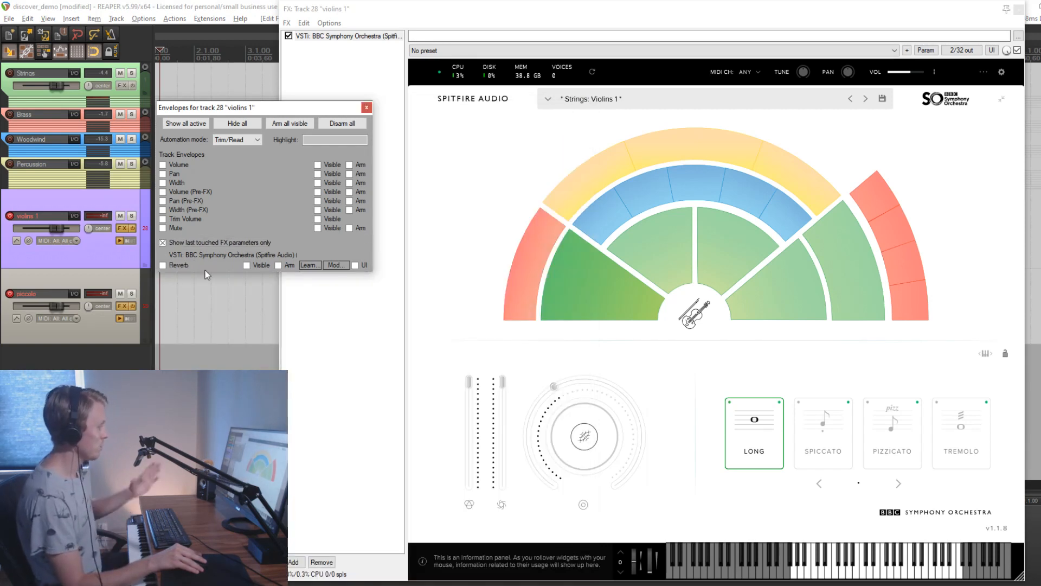
mouse_move(561, 412)
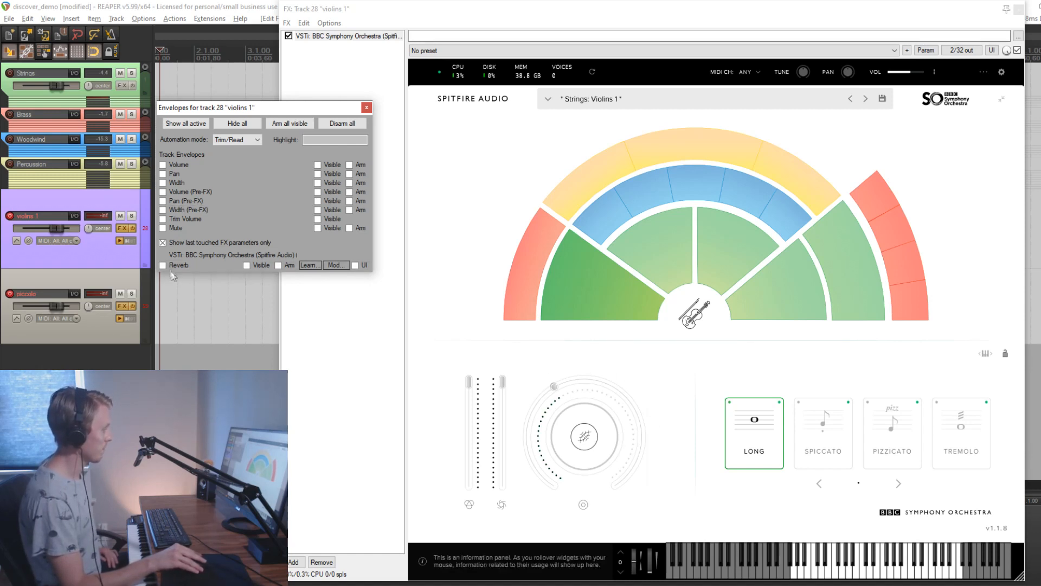
mouse_move(367, 279)
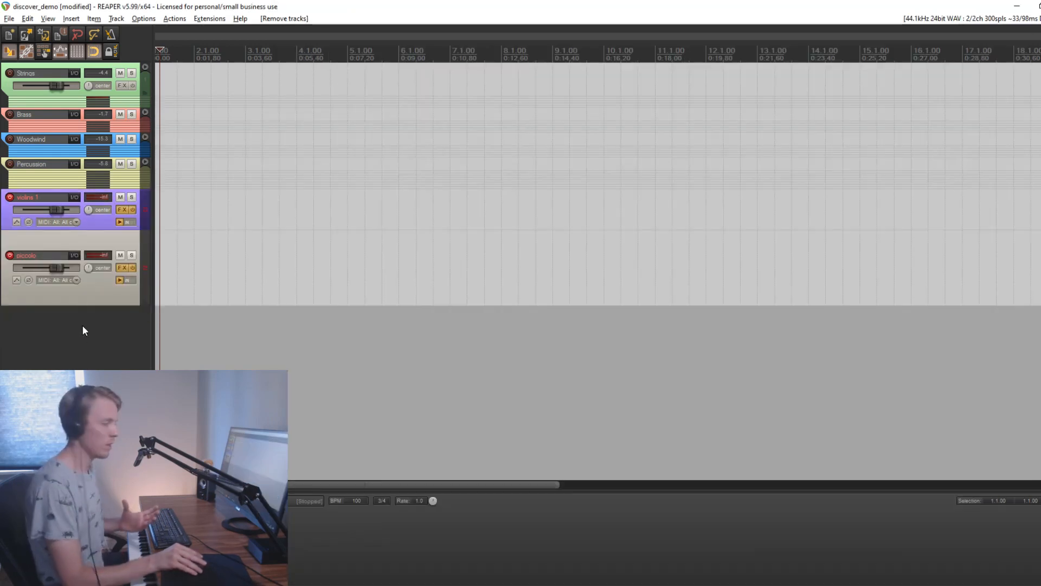
mouse_move(50, 71)
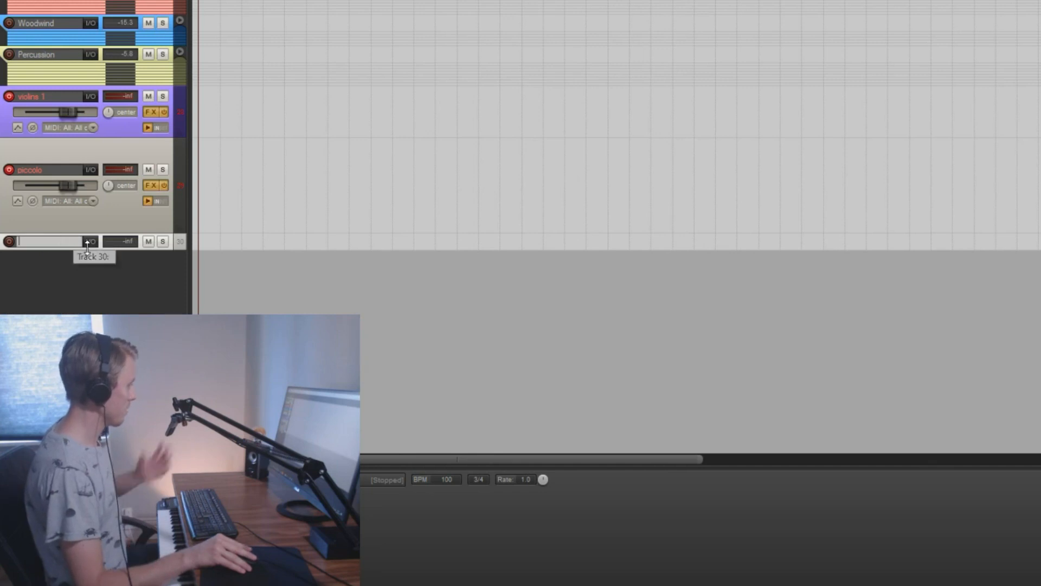
mouse_move(90, 241)
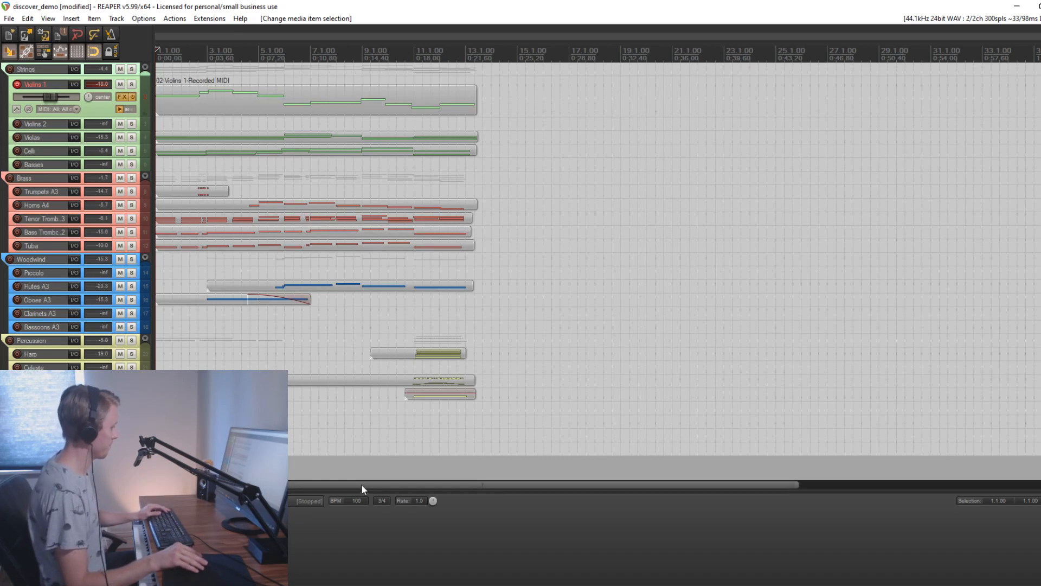
Play the orchestral demo through its recorded parts with Space, then stop
key(space)
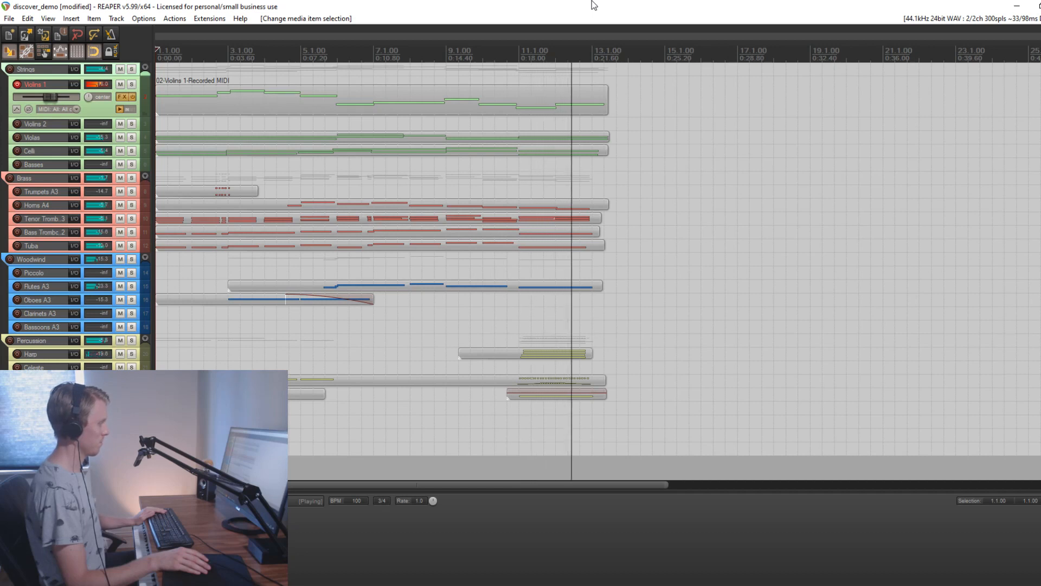
key(space)
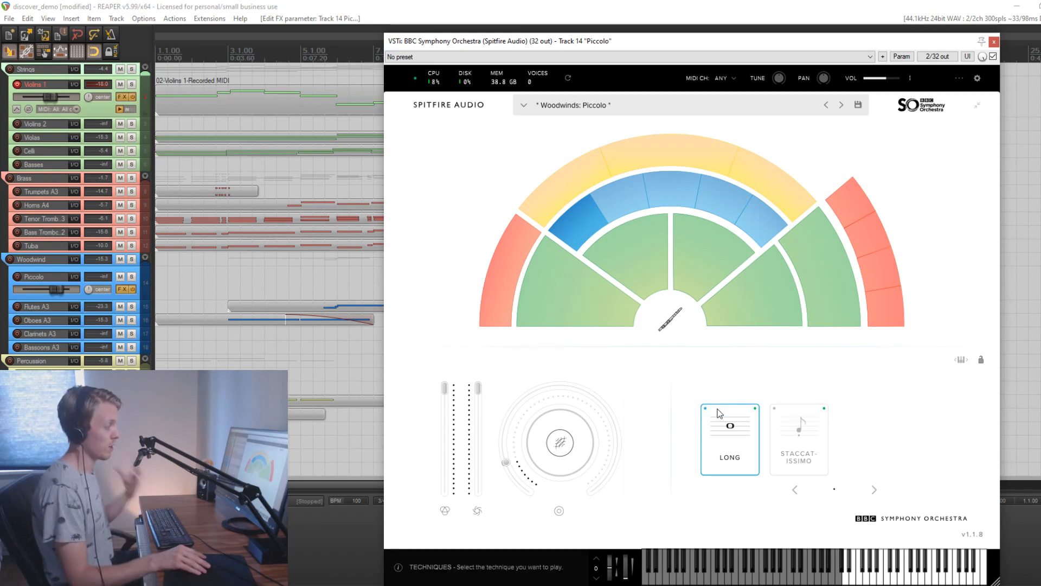
mouse_move(883, 241)
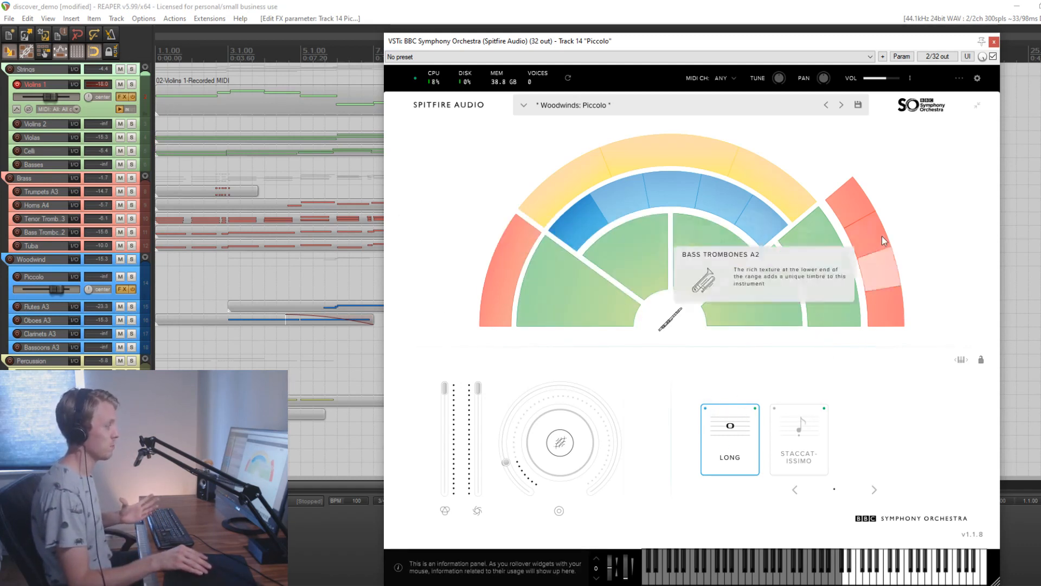
mouse_move(878, 231)
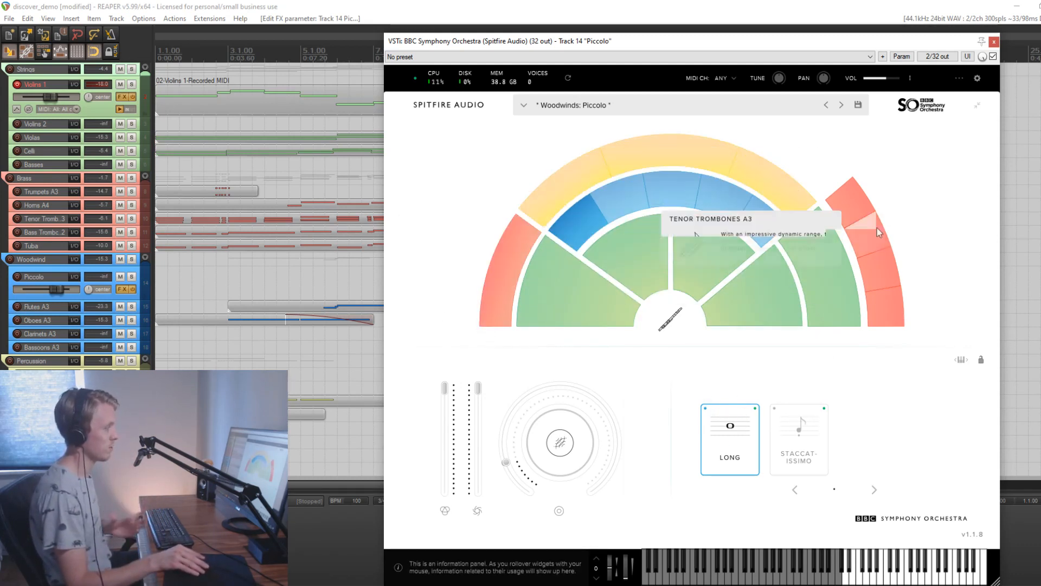
mouse_move(798, 438)
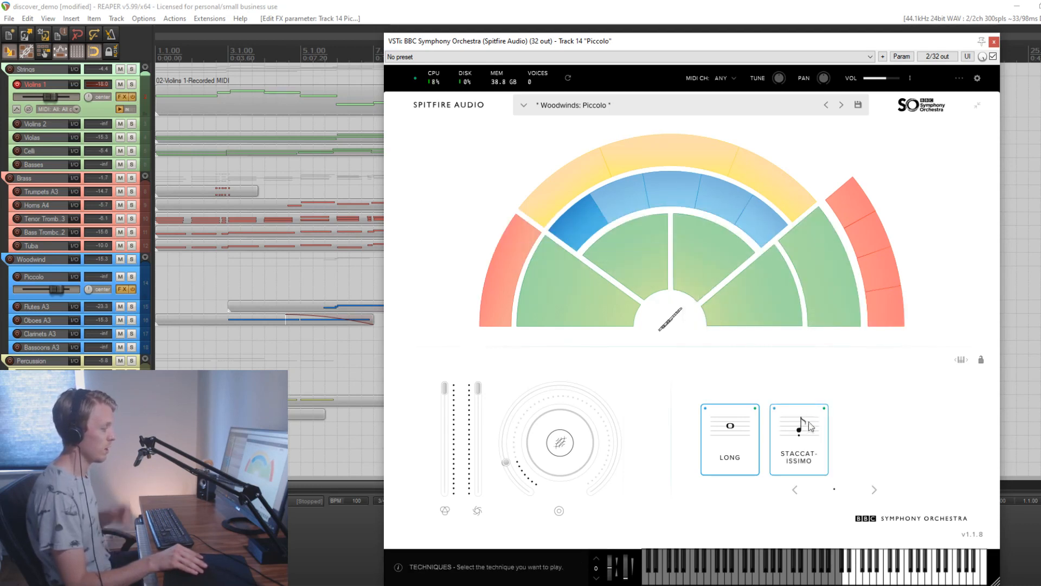
Switch the Piccolo articulation from Long to Staccatissimo
click(729, 439)
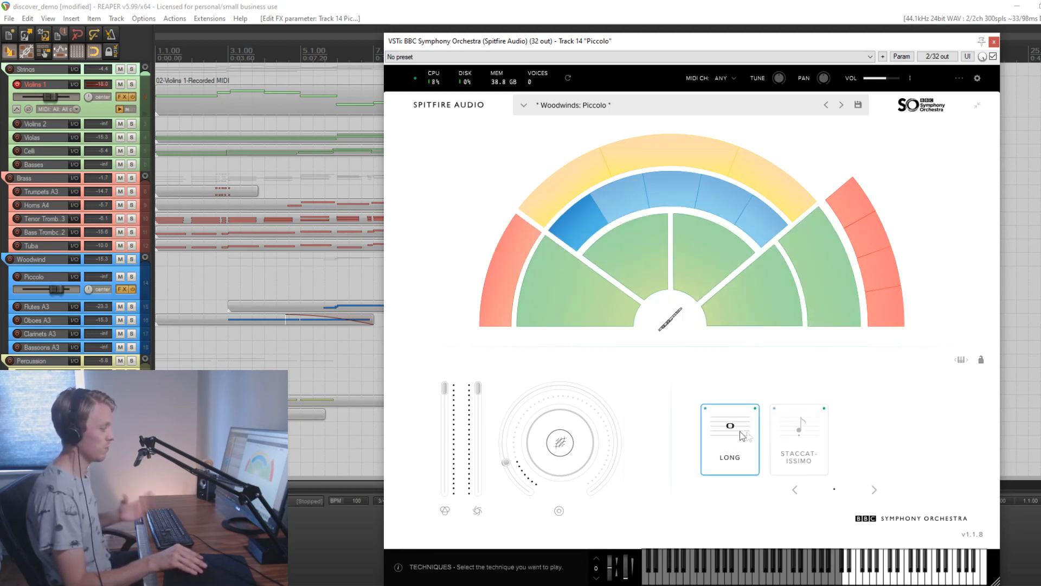
click(798, 438)
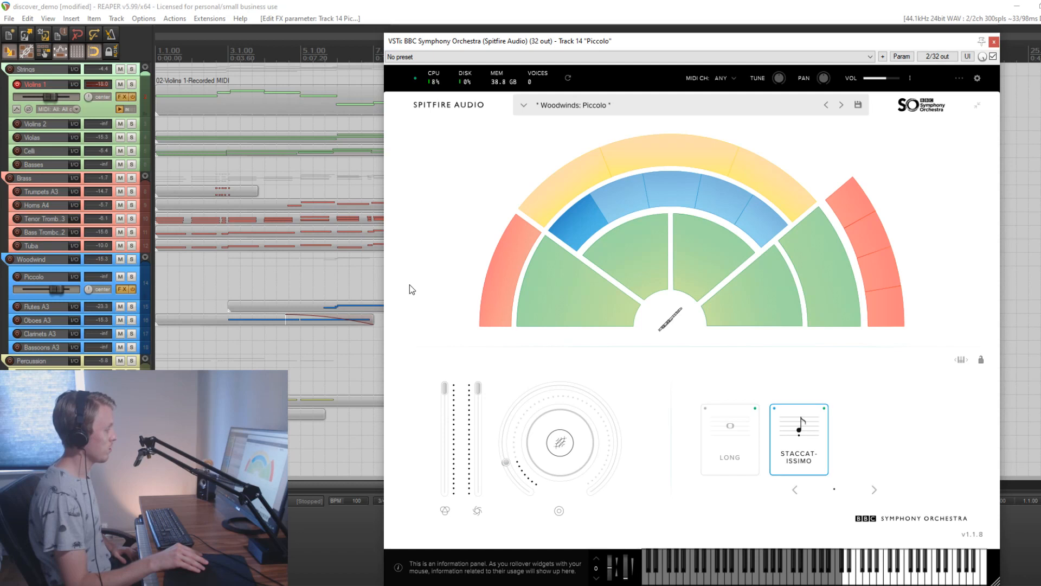
mouse_move(437, 191)
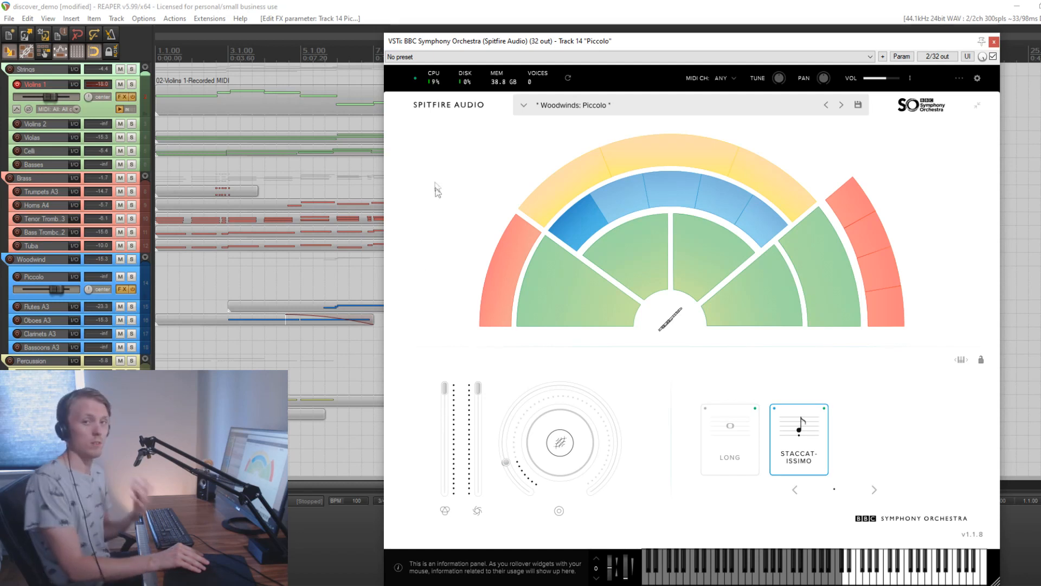
mouse_move(463, 250)
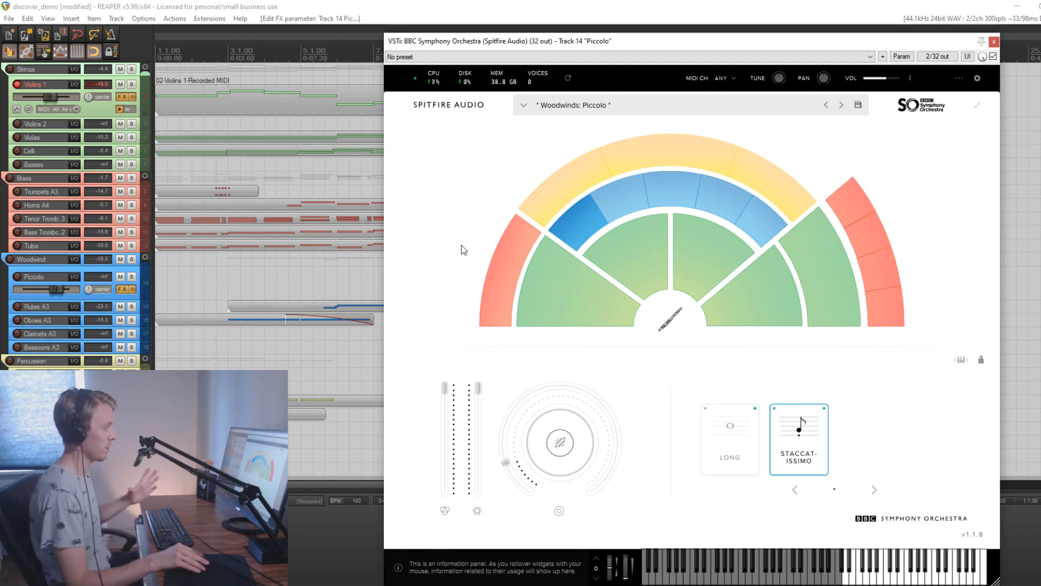
mouse_move(928, 389)
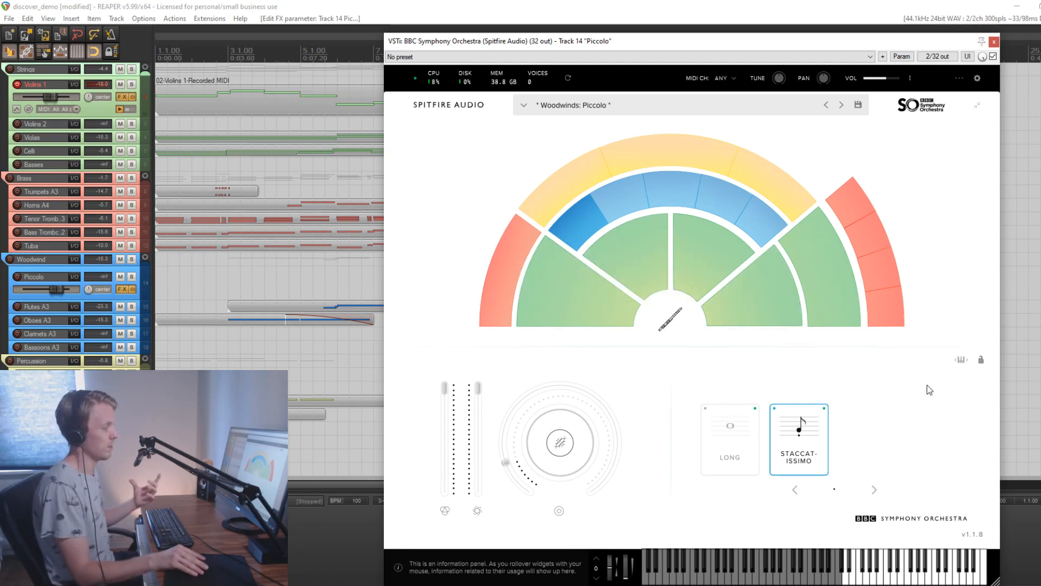
mouse_move(623, 211)
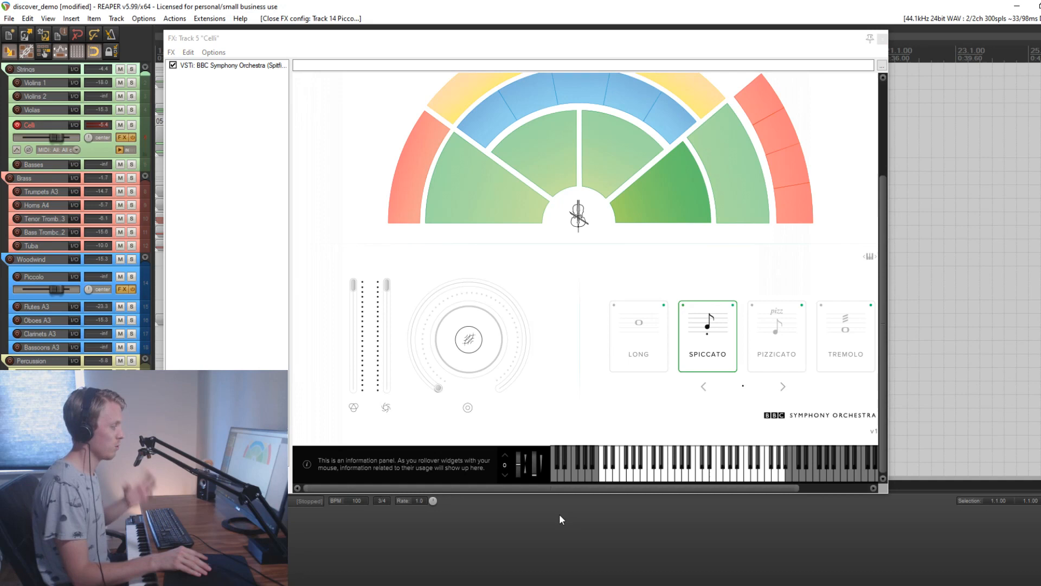
mouse_move(599, 508)
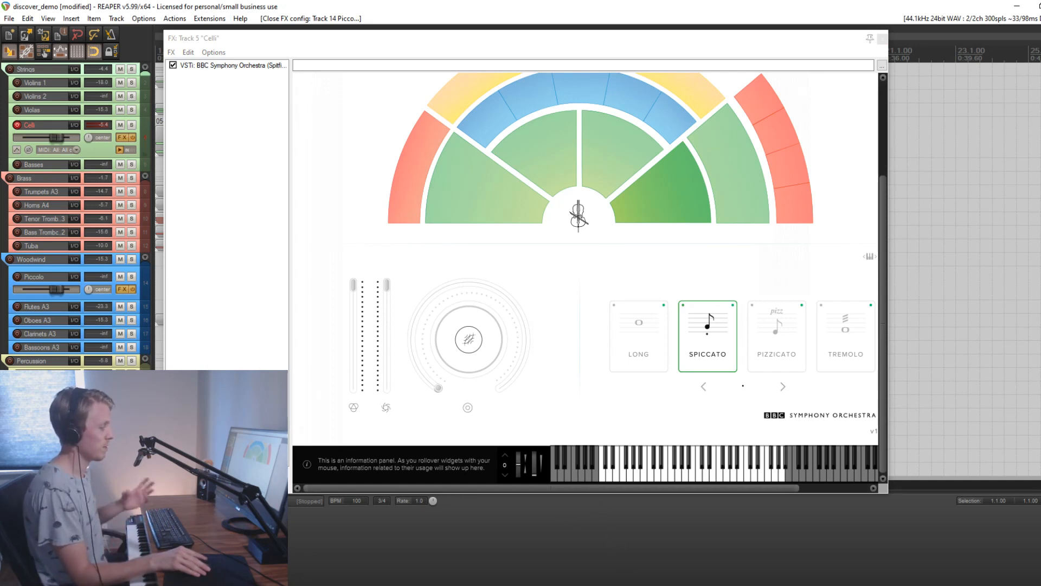
mouse_move(691, 576)
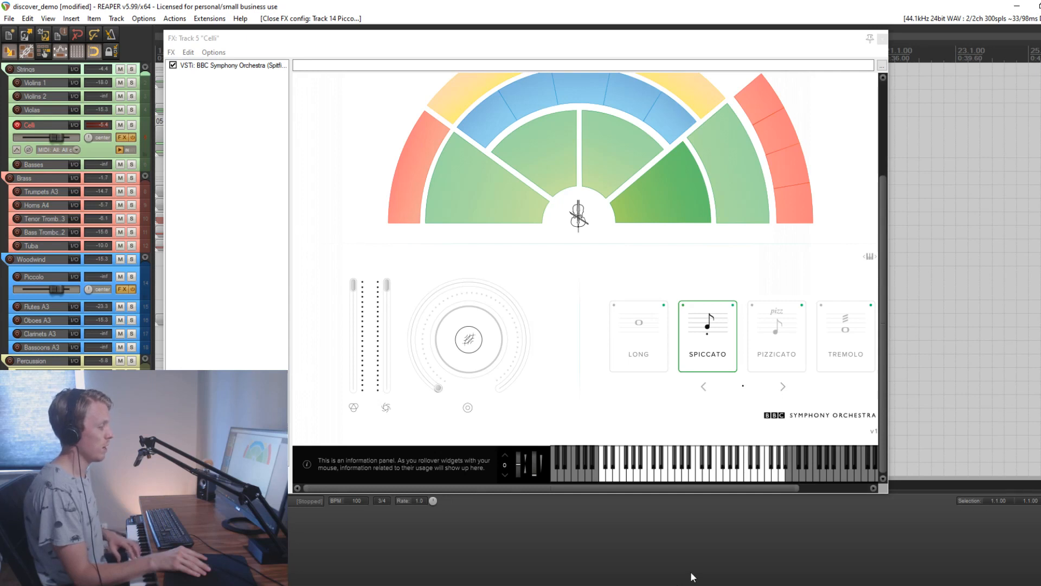
mouse_move(696, 553)
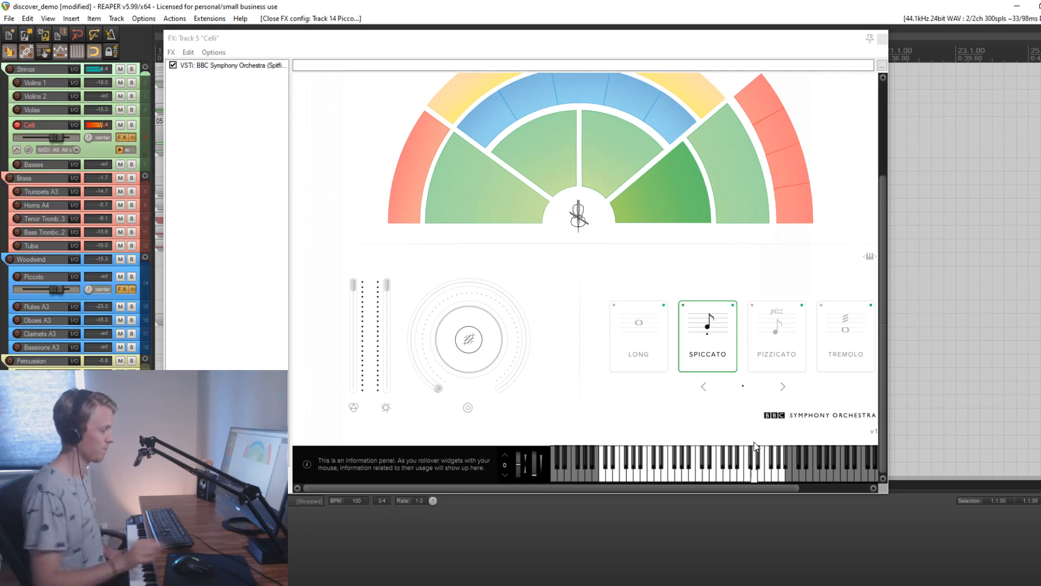
mouse_move(699, 484)
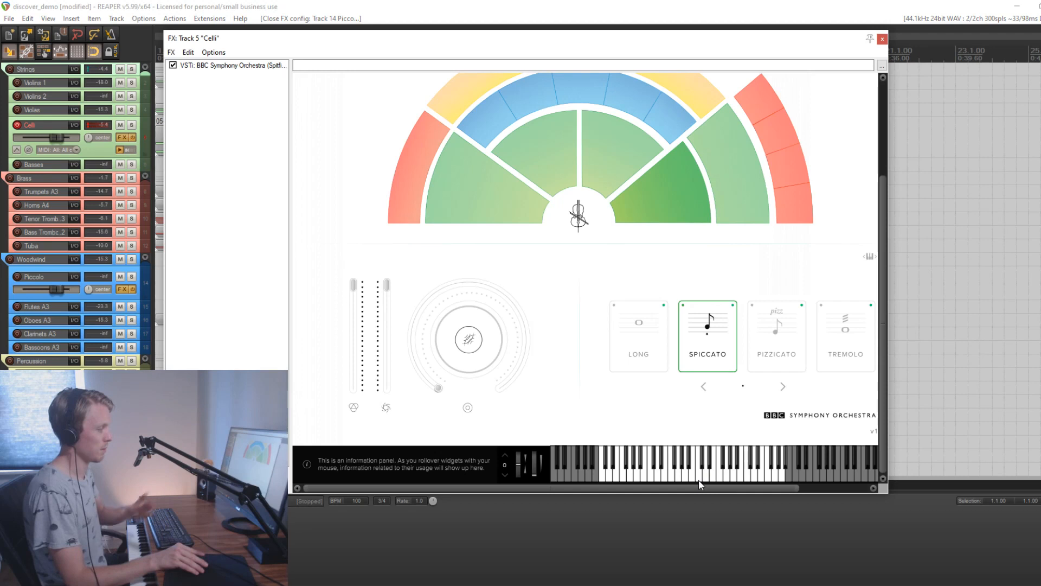
mouse_move(716, 484)
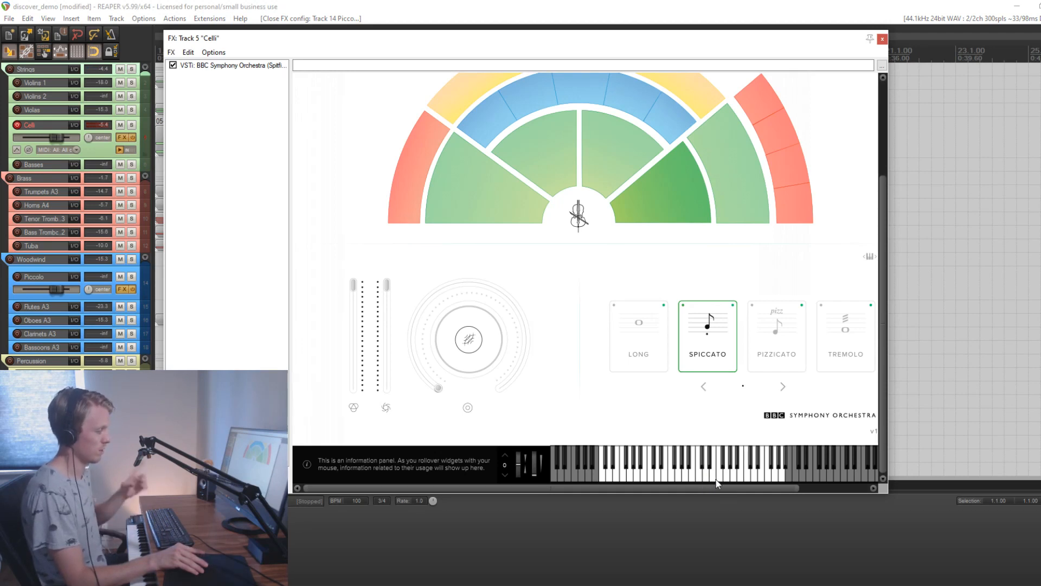
mouse_move(860, 247)
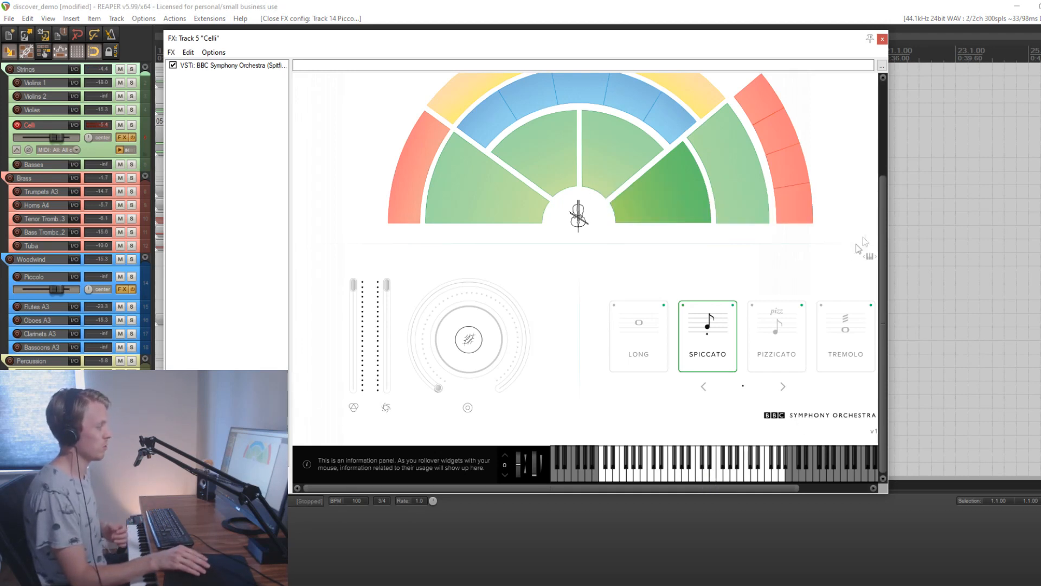
mouse_move(877, 220)
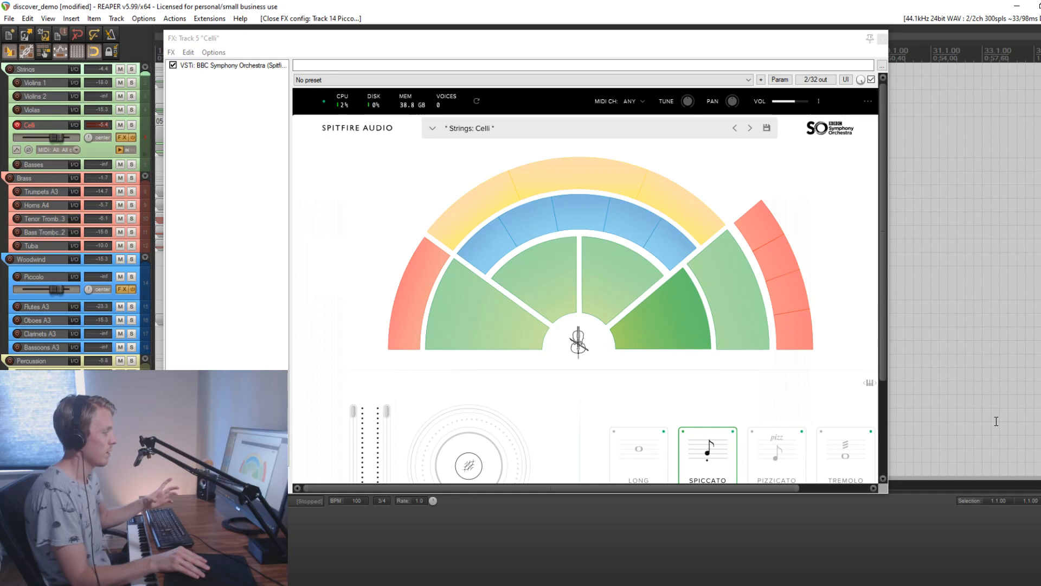
mouse_move(849, 290)
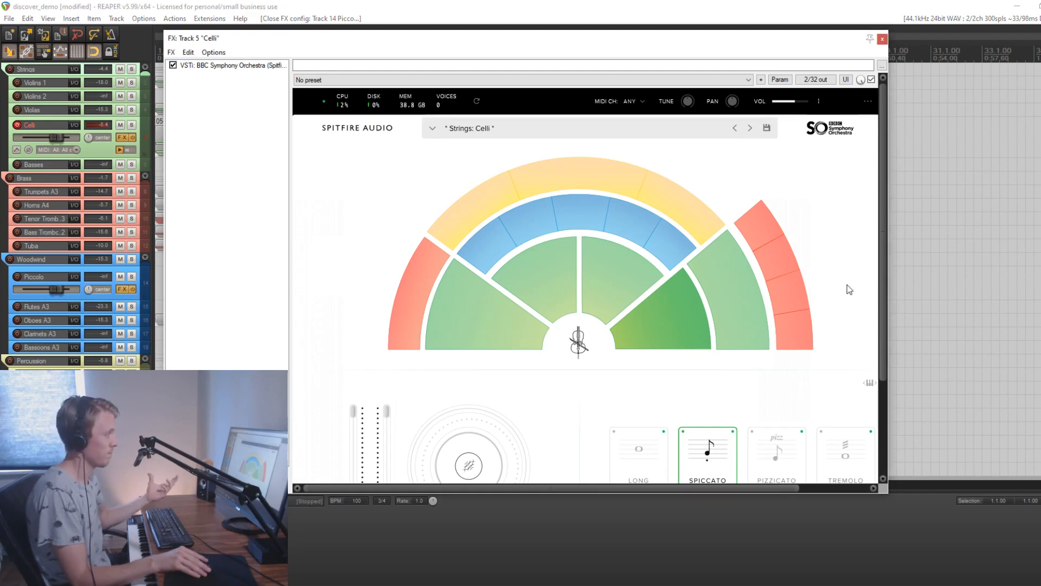